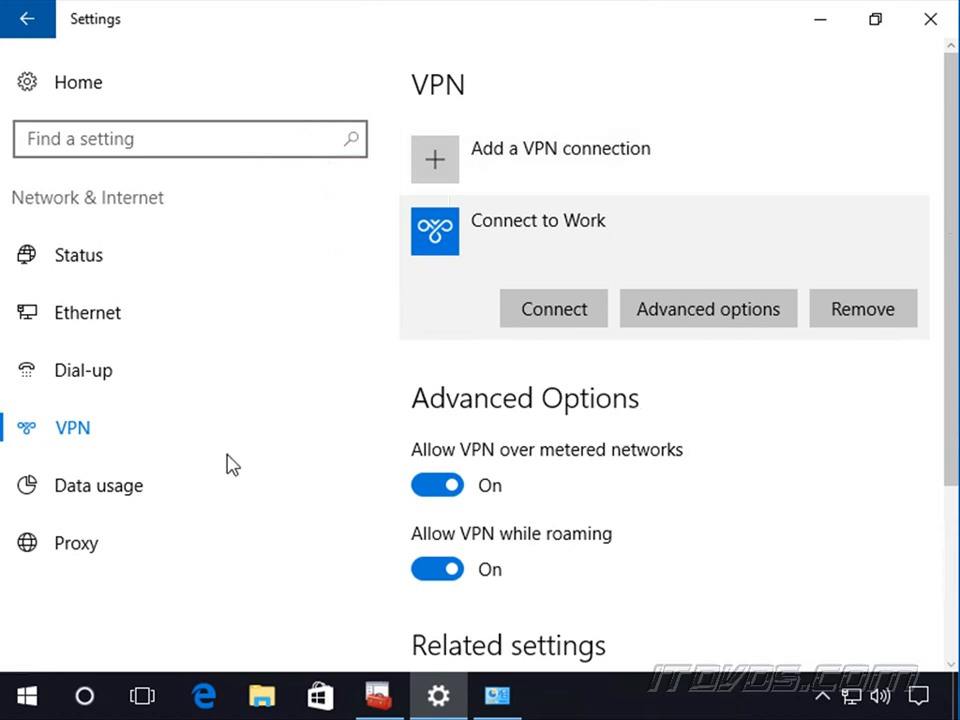
Run ipconfig /all in an elevated Command Prompt to list the full IP configuration.
right_click(28, 694)
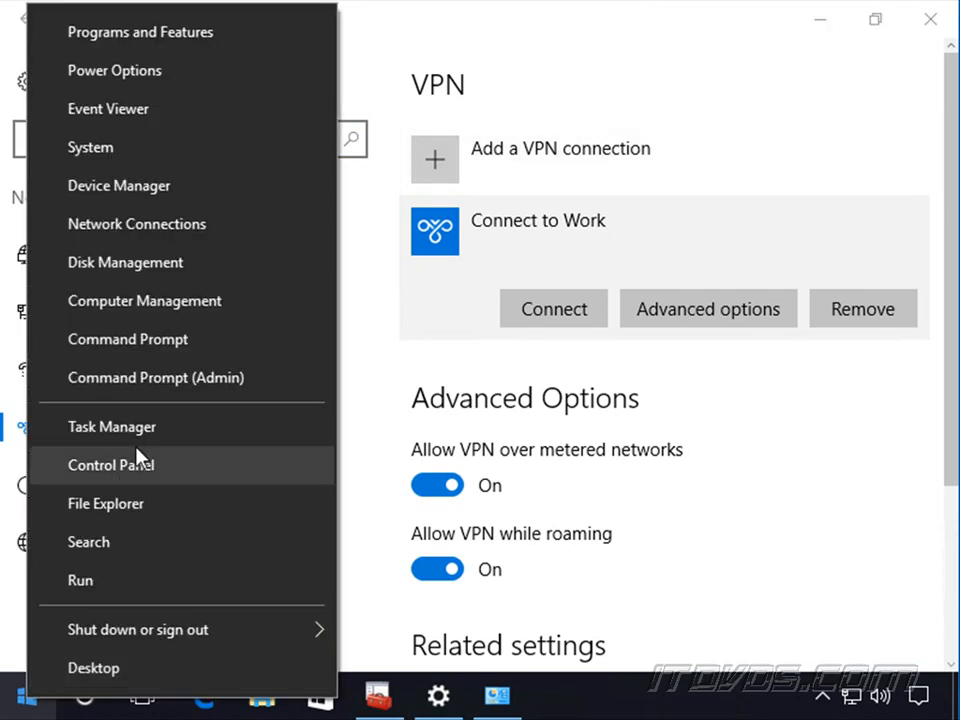
left_click(156, 376)
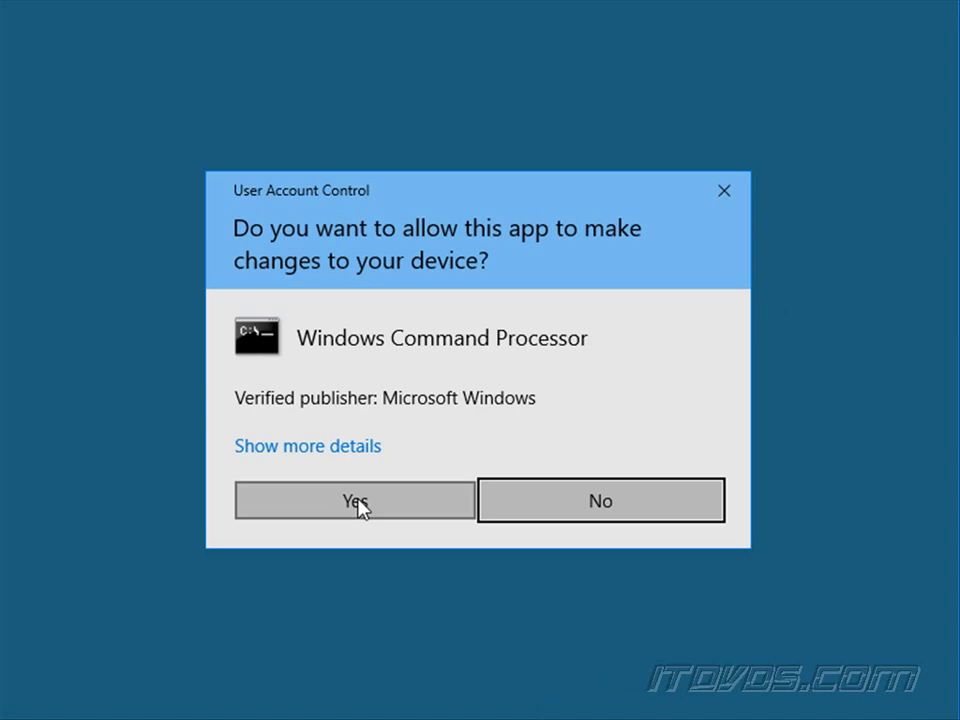
left_click(354, 500)
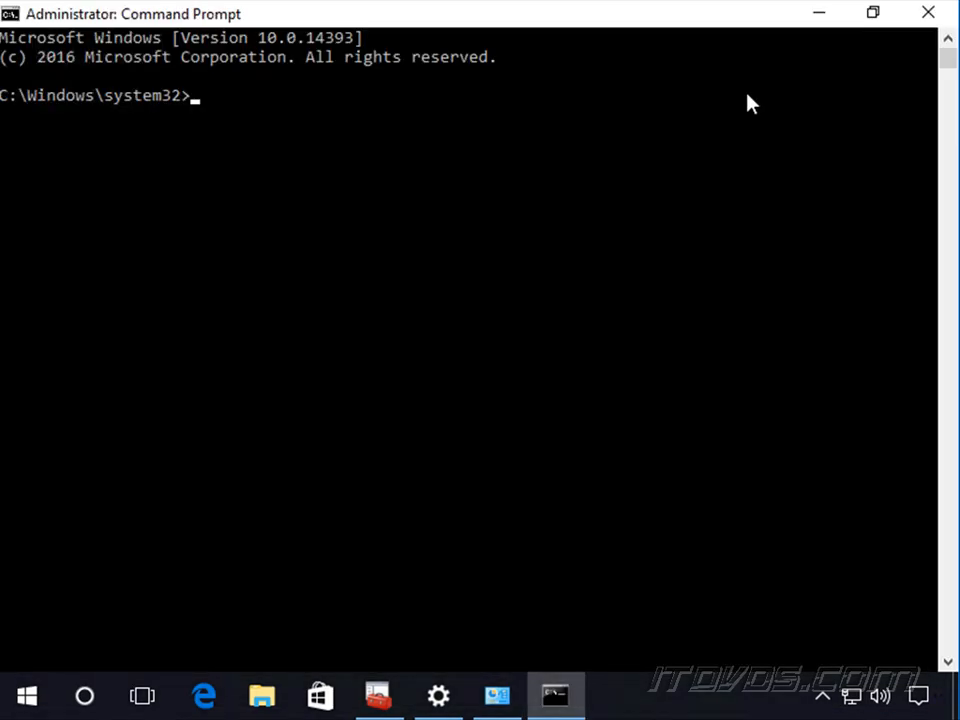
type("ipconfig /al")
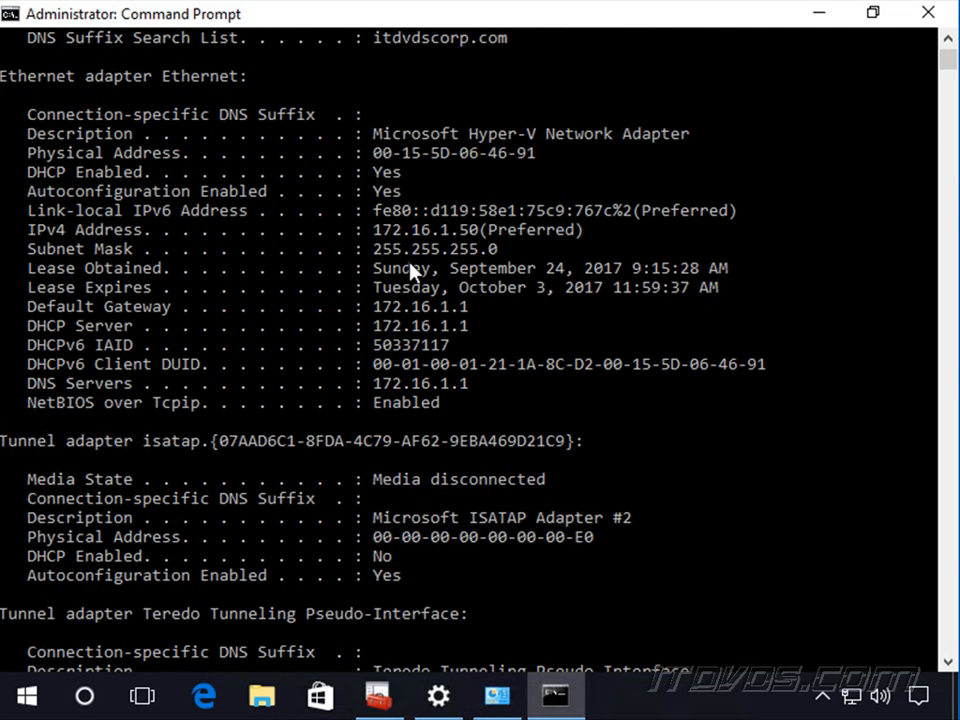
mouse_move(420, 236)
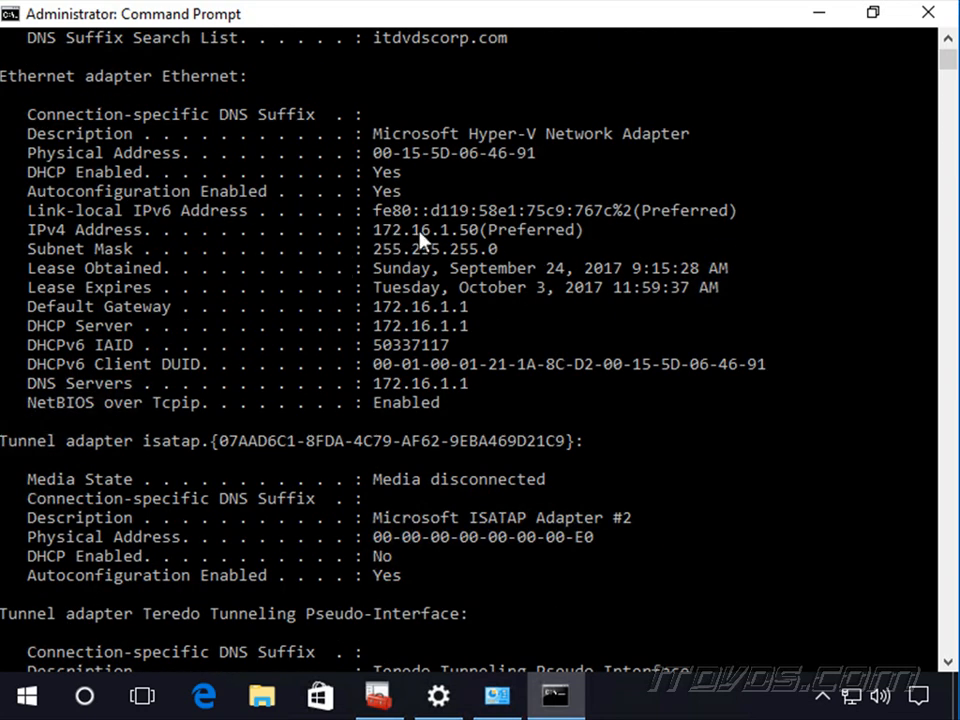
mouse_move(524, 256)
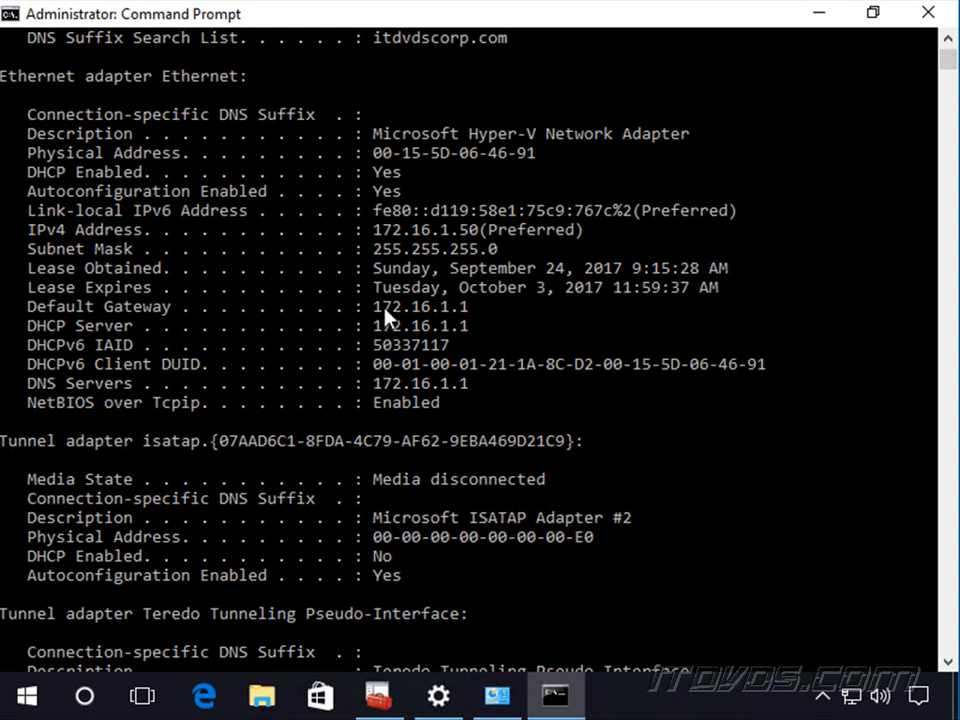
mouse_move(478, 328)
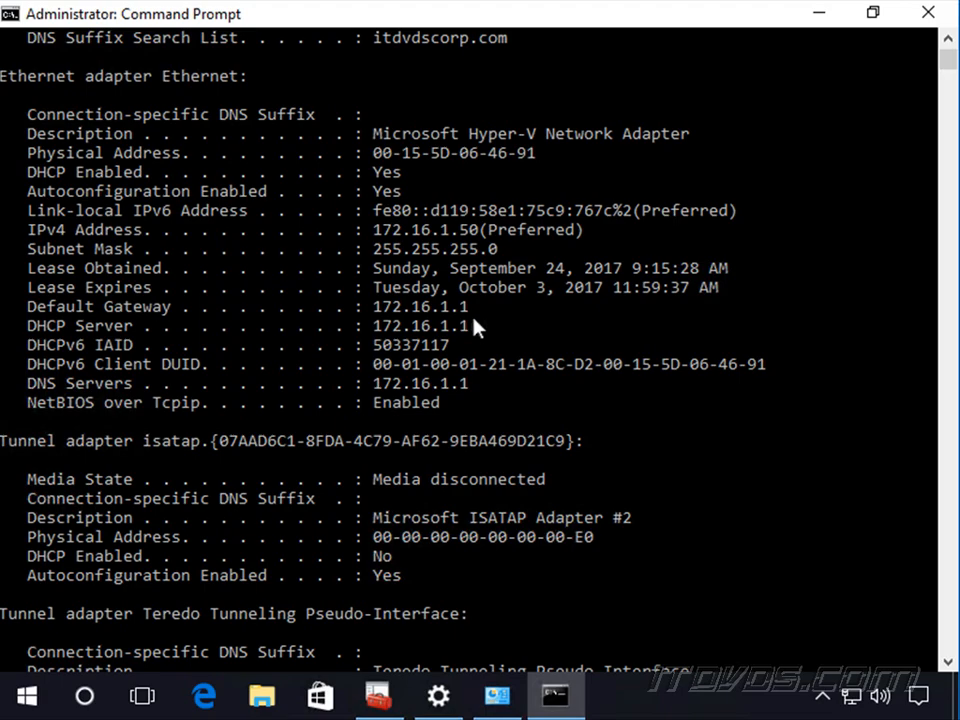
mouse_move(470, 458)
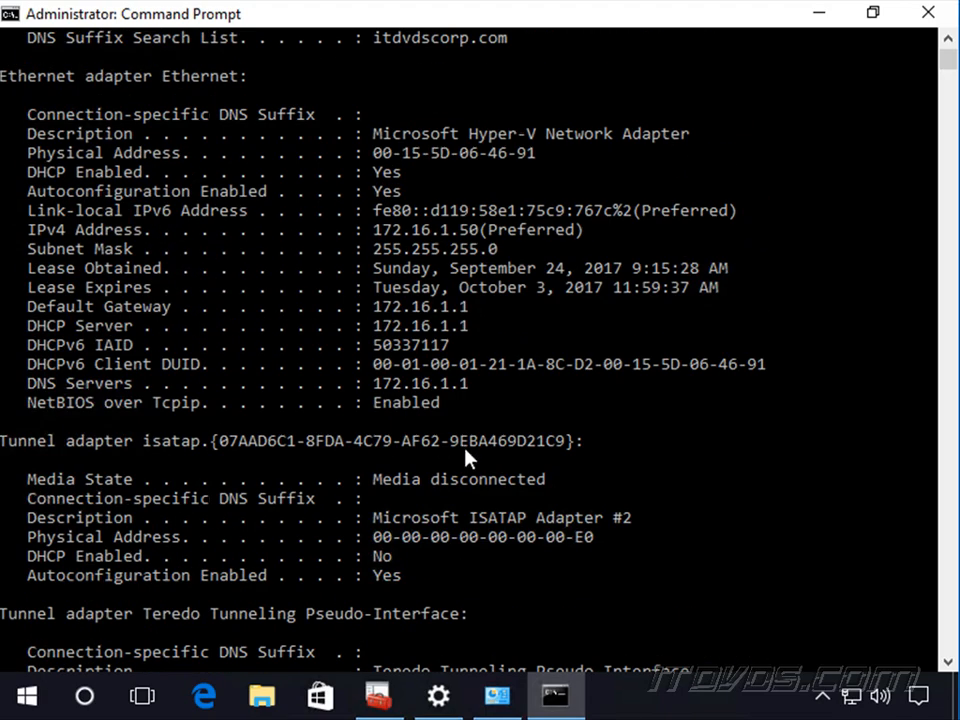
mouse_move(392, 588)
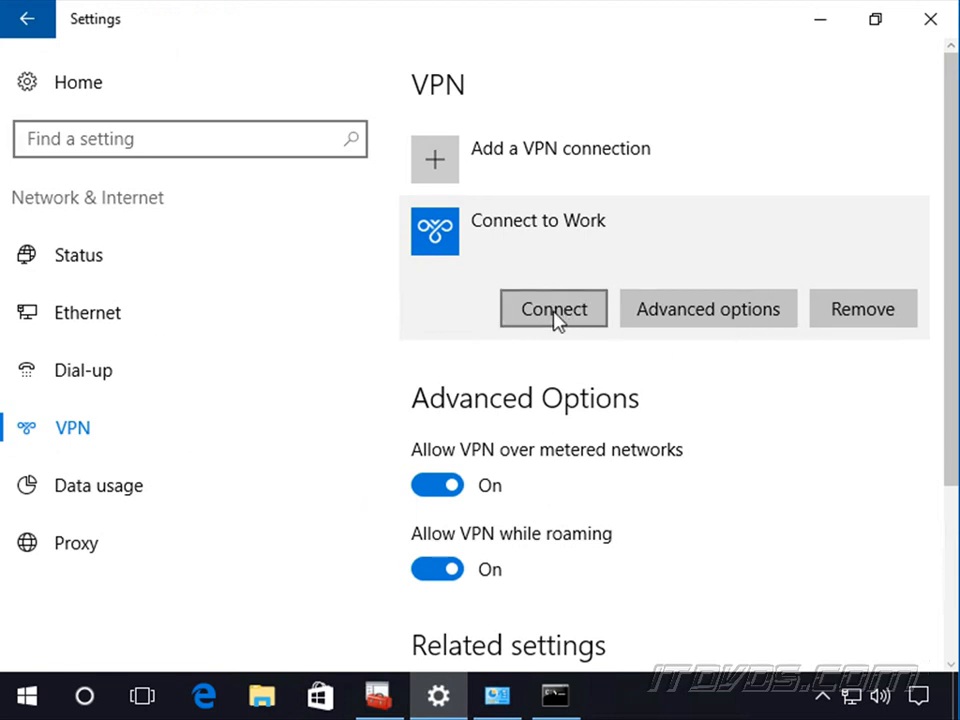
Connect the Connect to Work VPN in Settings and return to the Command Prompt.
left_click(552, 308)
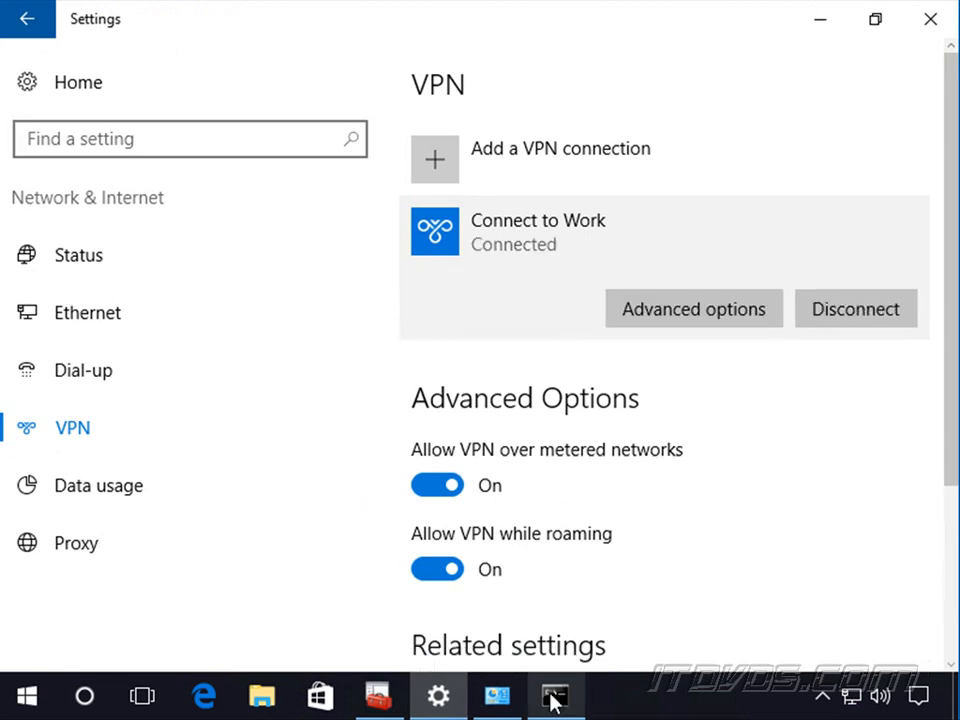
left_click(556, 696)
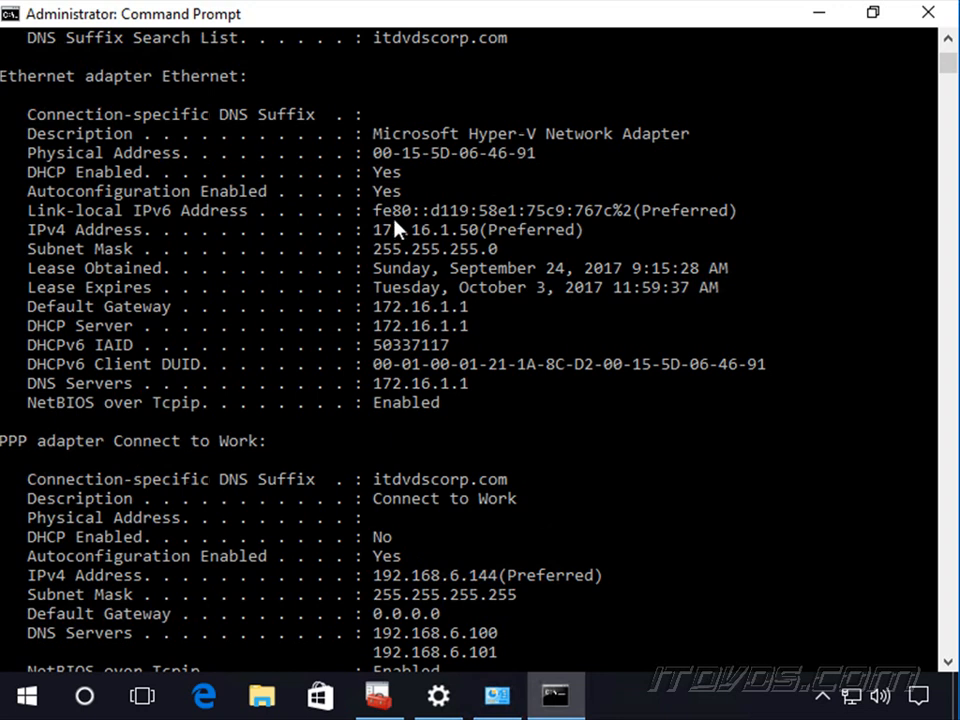
mouse_move(452, 316)
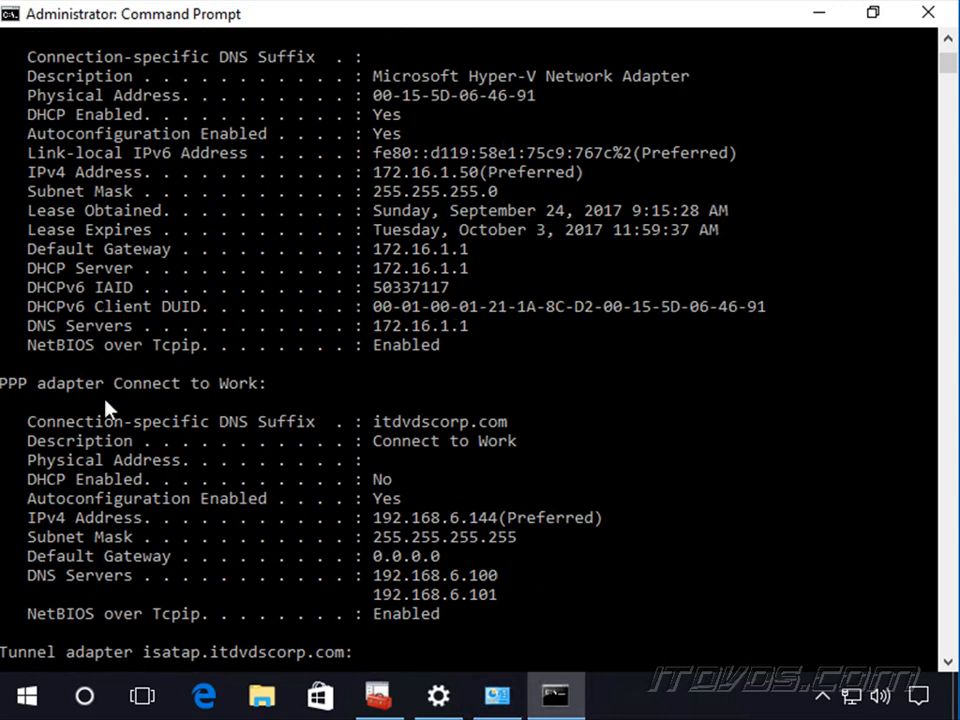
Scroll to the Connect to Work PPP adapter showing address 192.168.6.144 and gateway 0.0.0.0.
scroll("down", 3)
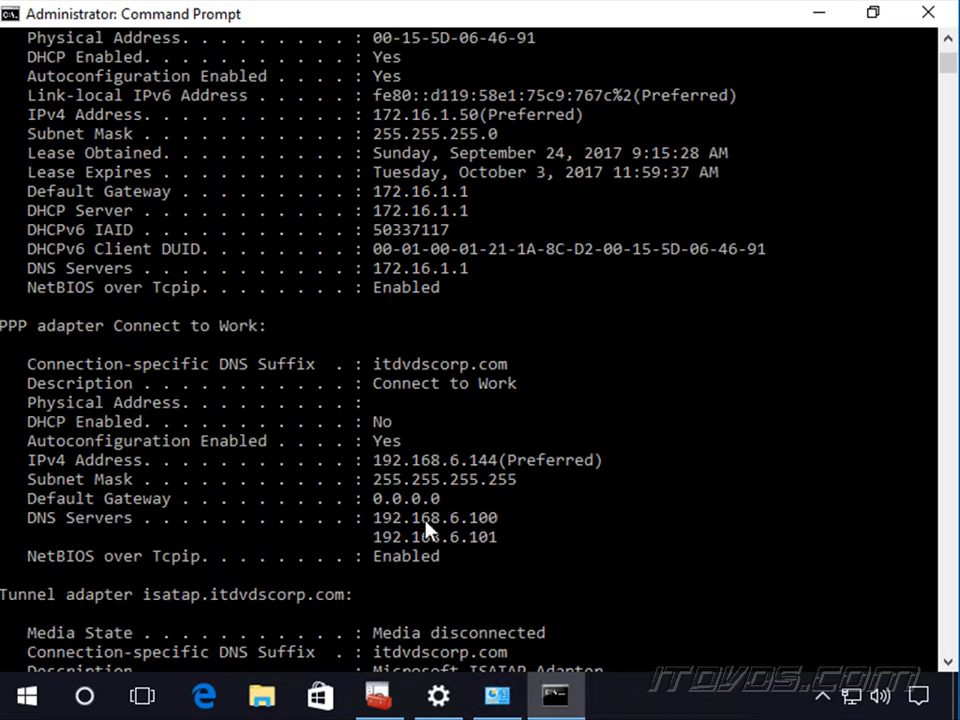
mouse_move(472, 462)
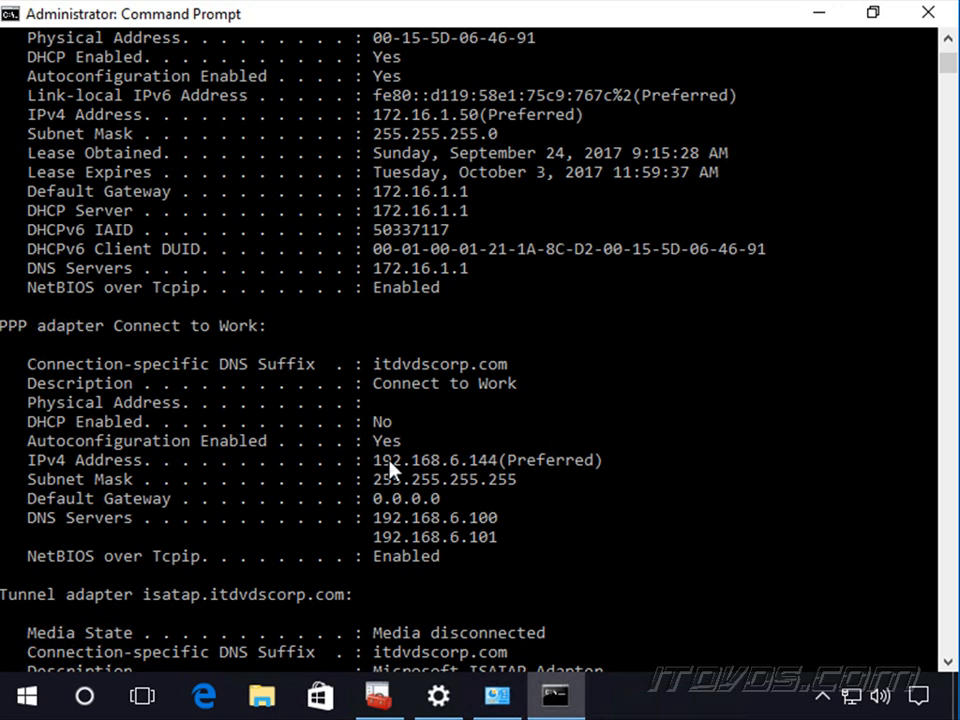
mouse_move(504, 472)
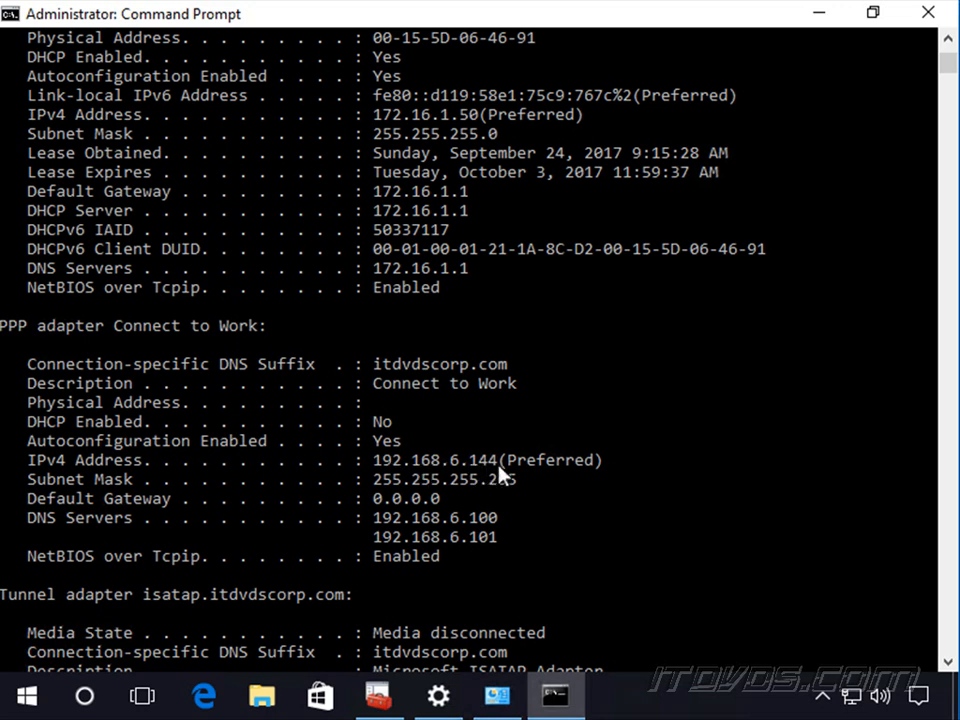
mouse_move(524, 482)
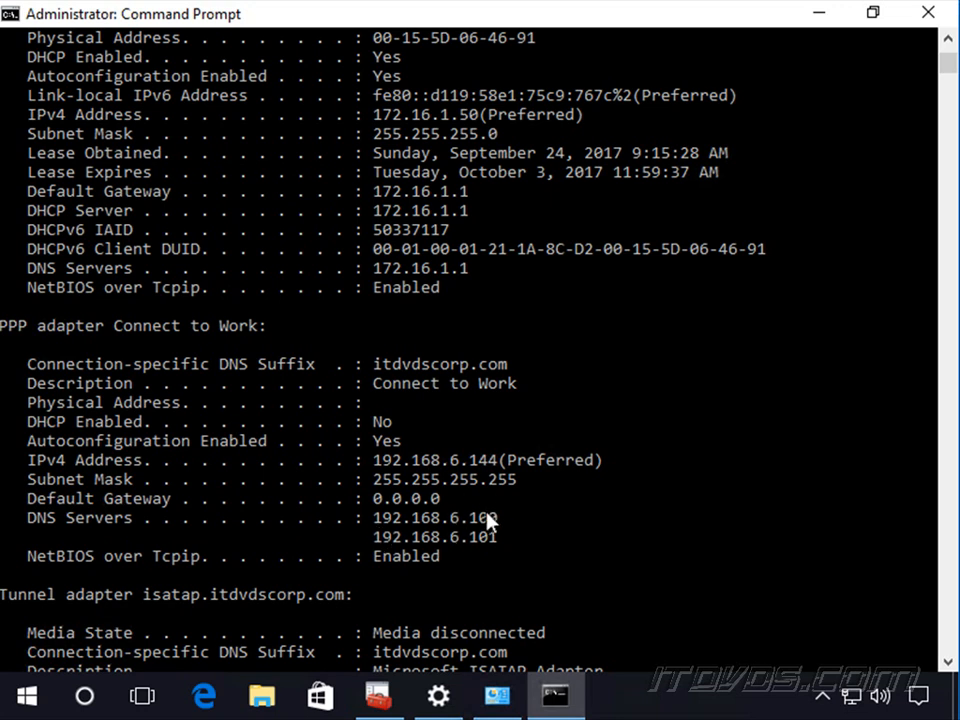
mouse_move(550, 500)
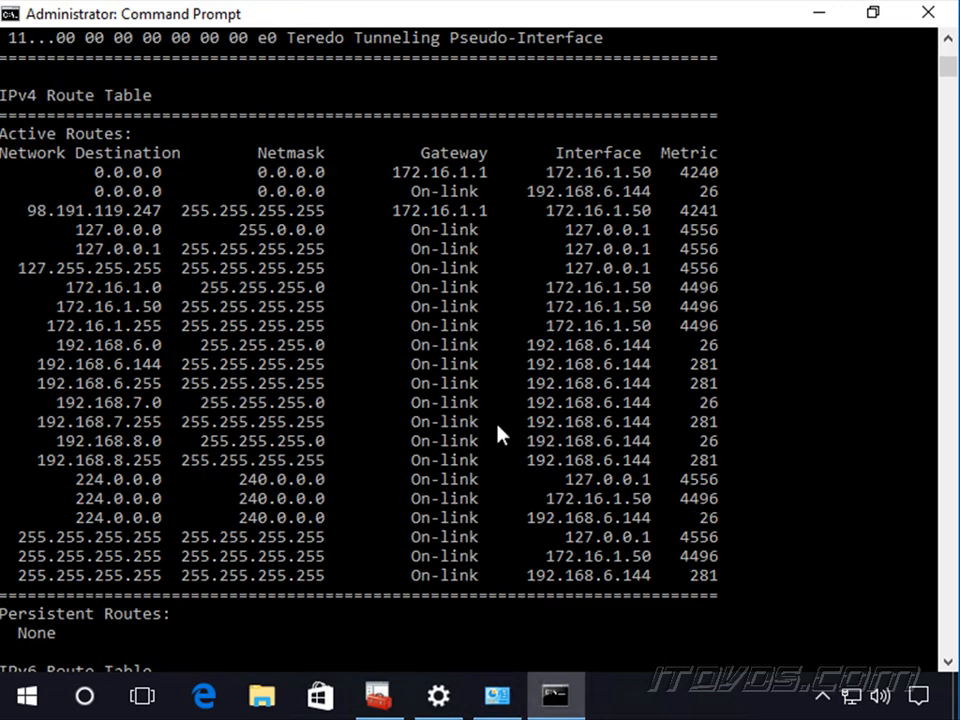
mouse_move(160, 200)
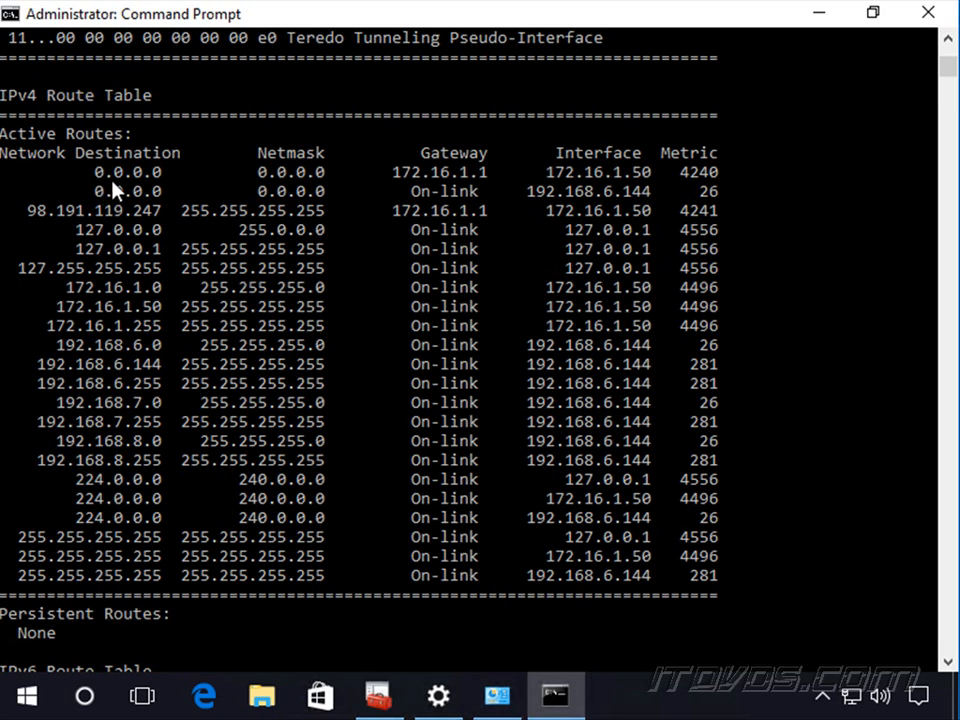
mouse_move(160, 184)
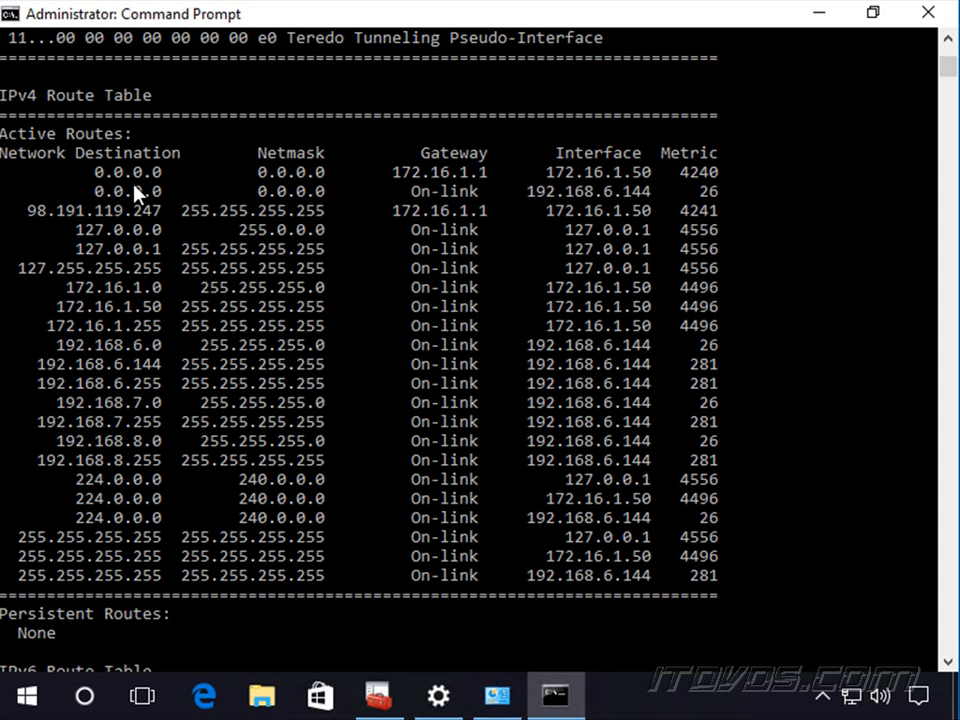
mouse_move(140, 210)
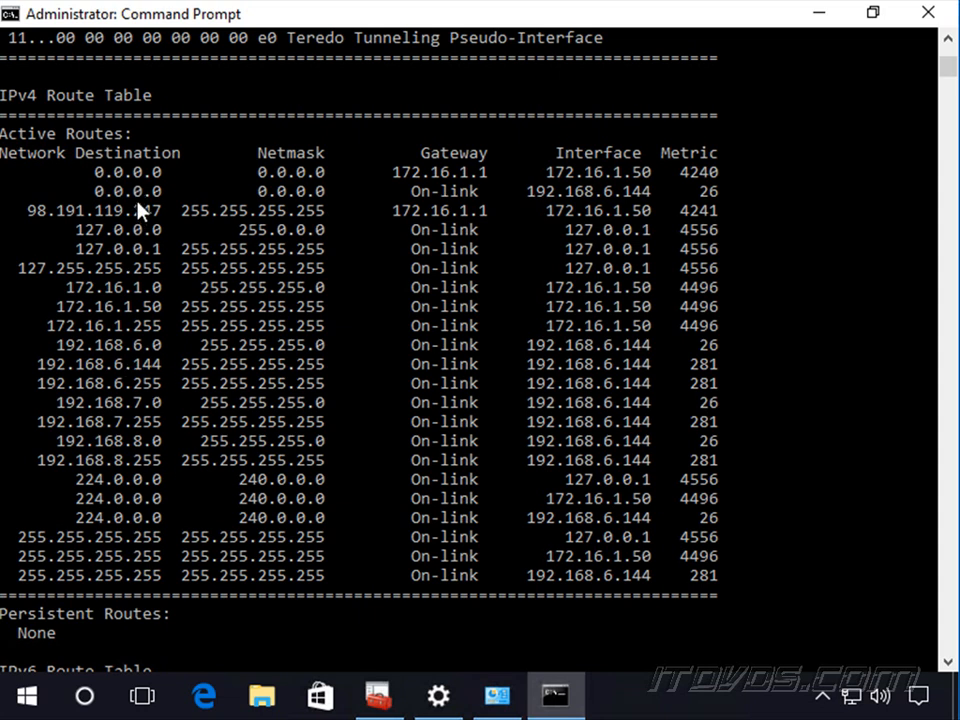
mouse_move(128, 192)
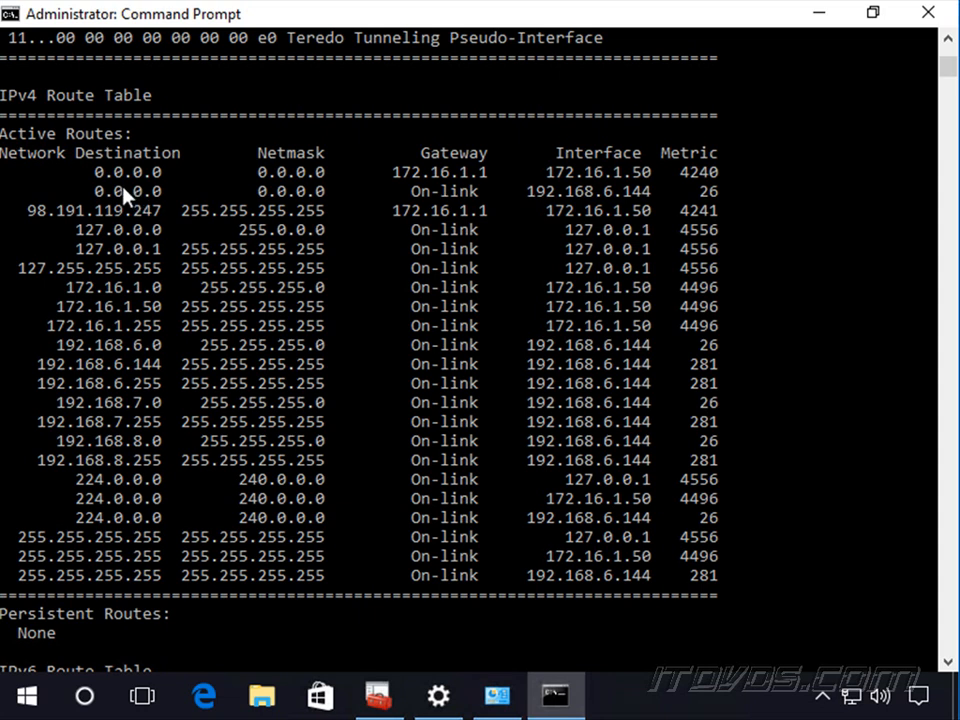
mouse_move(160, 178)
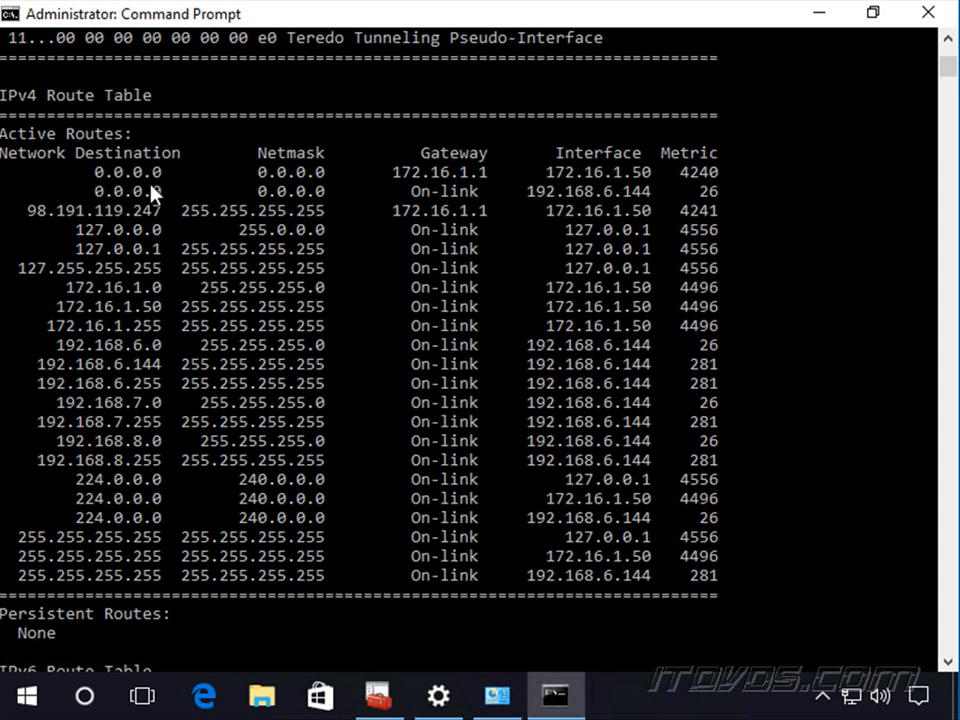
mouse_move(712, 192)
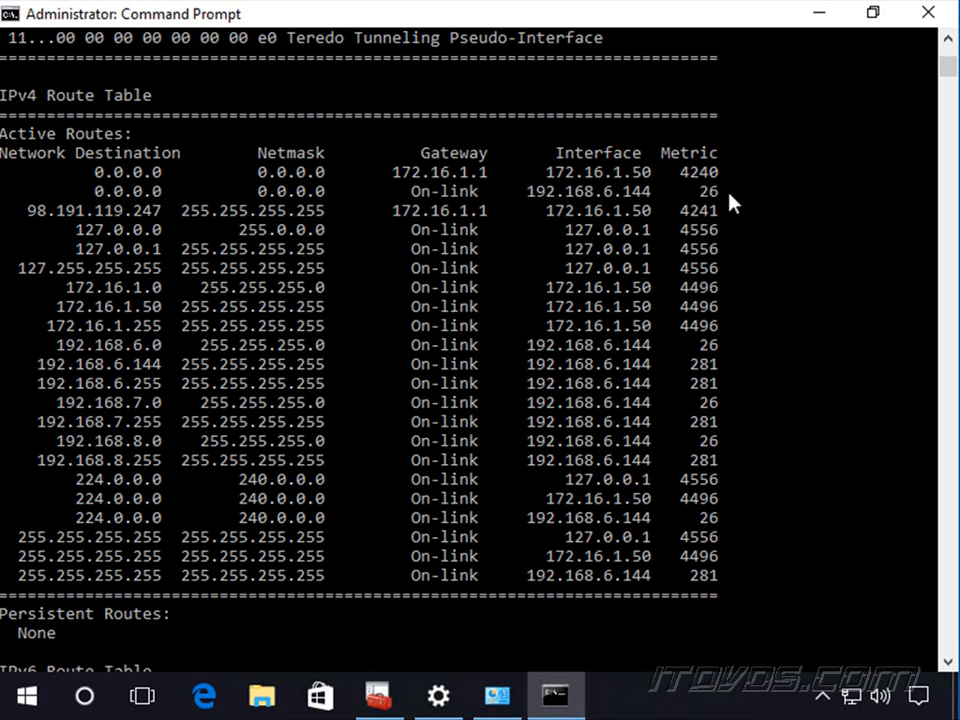
mouse_move(708, 208)
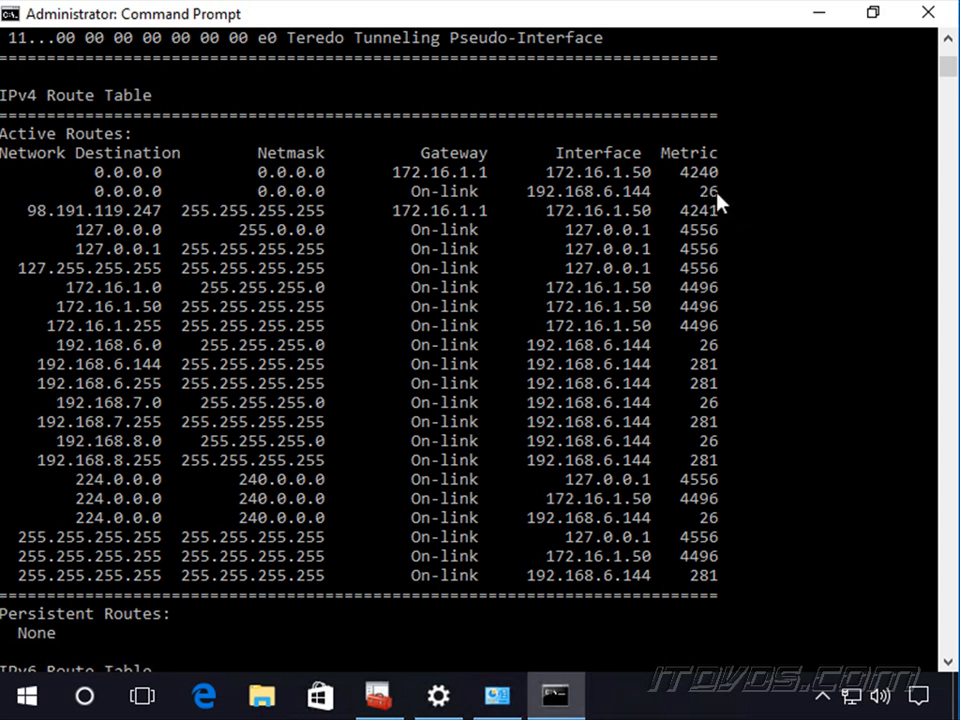
mouse_move(710, 196)
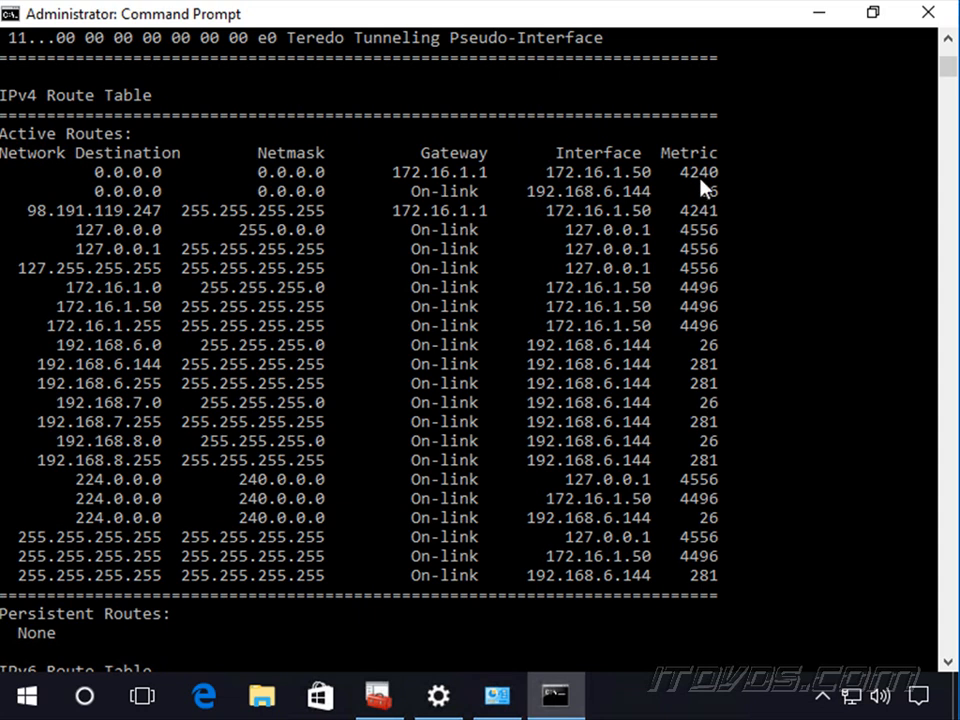
mouse_move(696, 184)
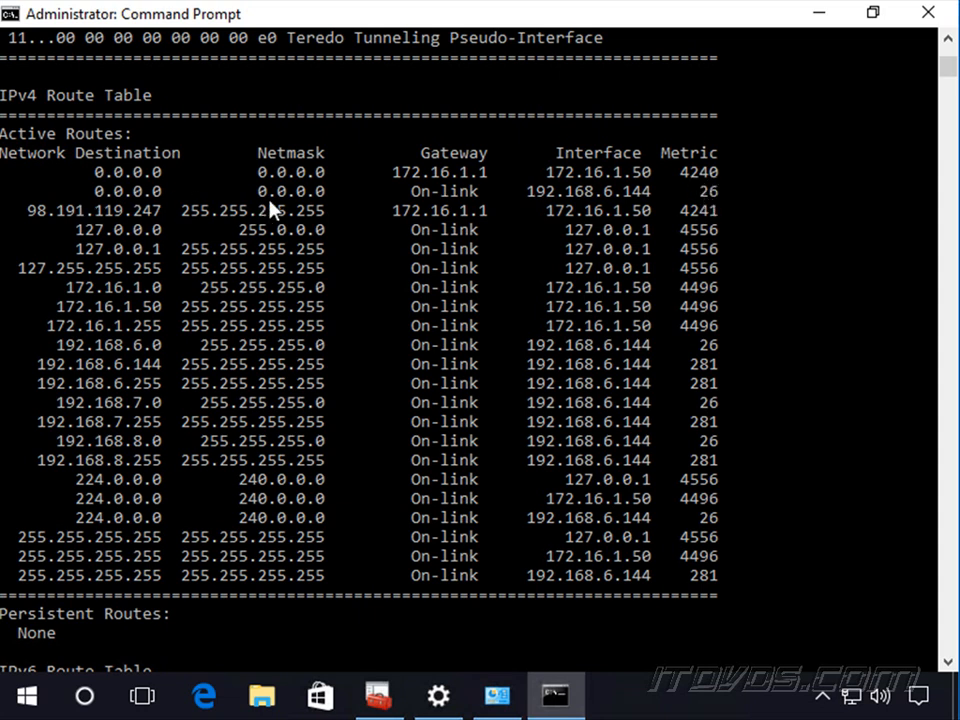
mouse_move(436, 200)
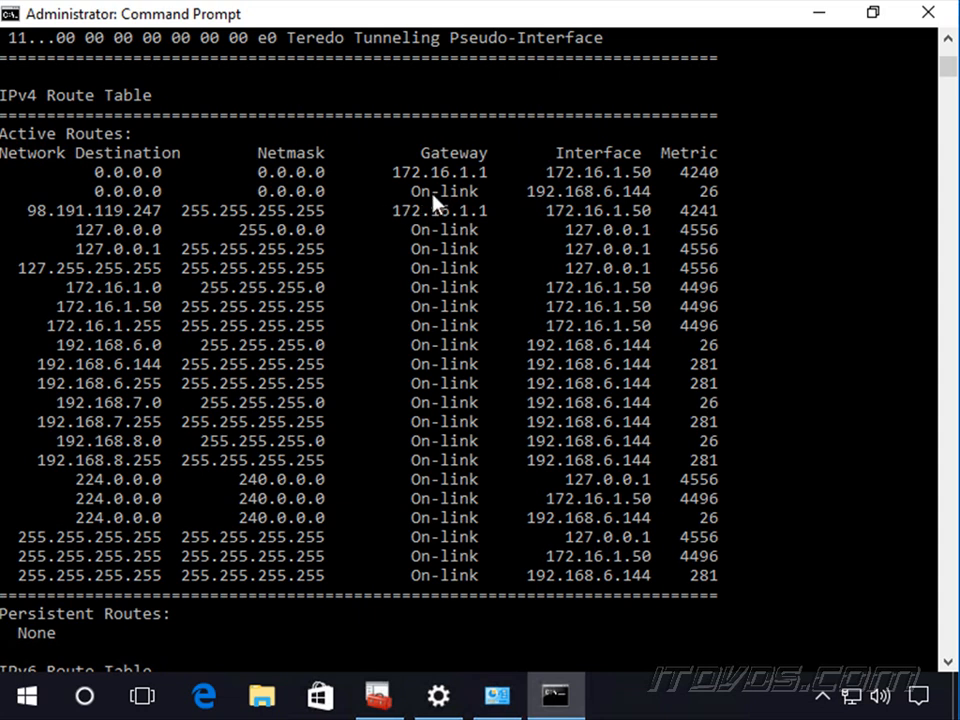
mouse_move(556, 206)
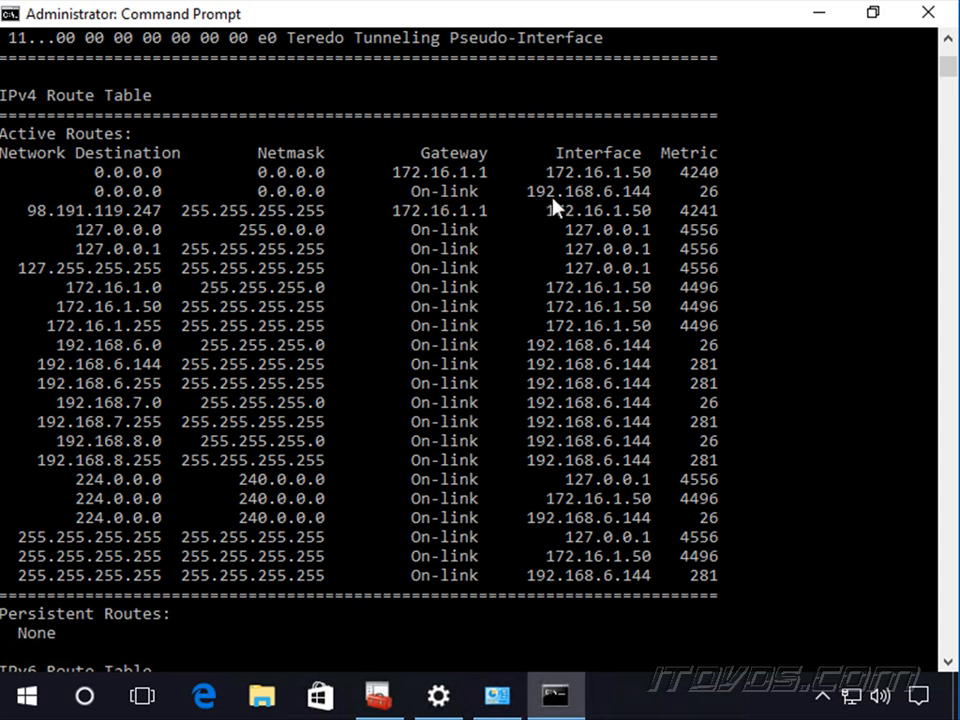
mouse_move(620, 204)
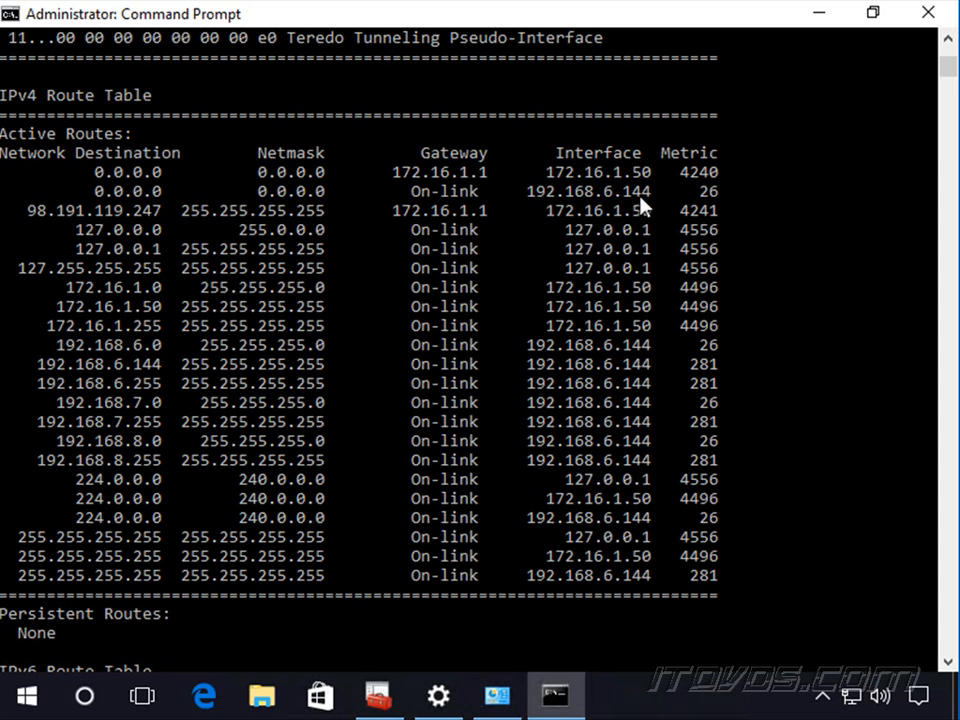
mouse_move(600, 210)
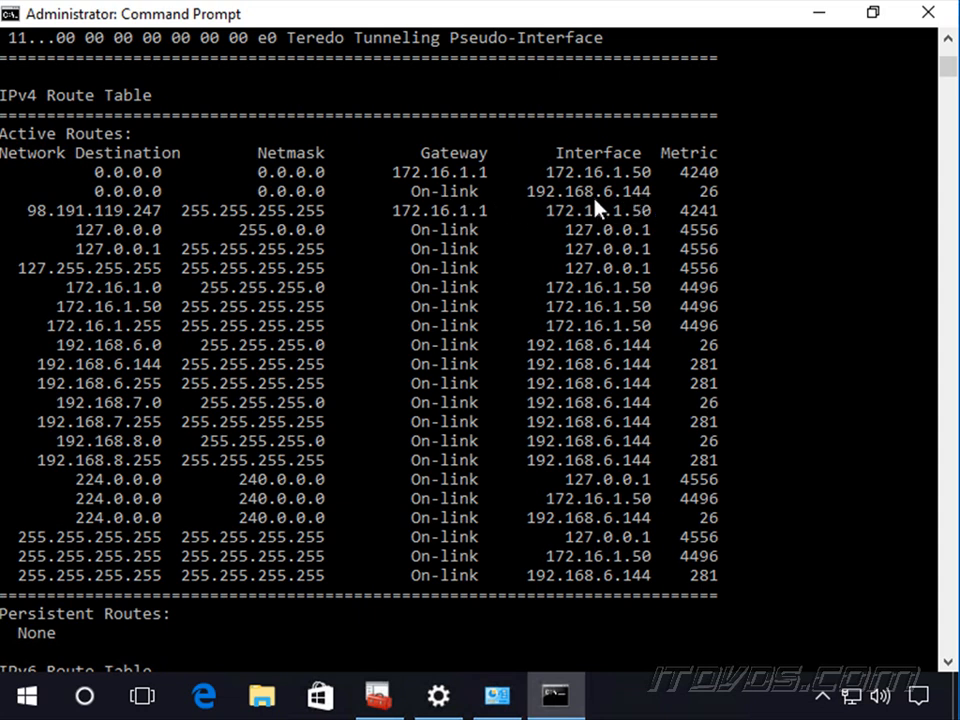
mouse_move(292, 352)
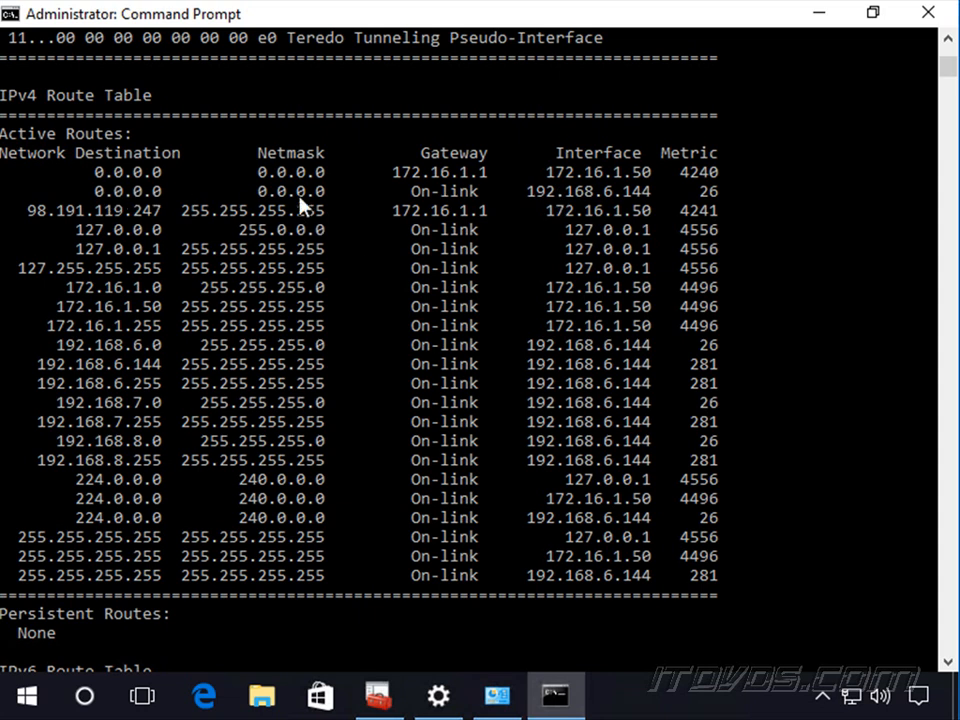
mouse_move(610, 230)
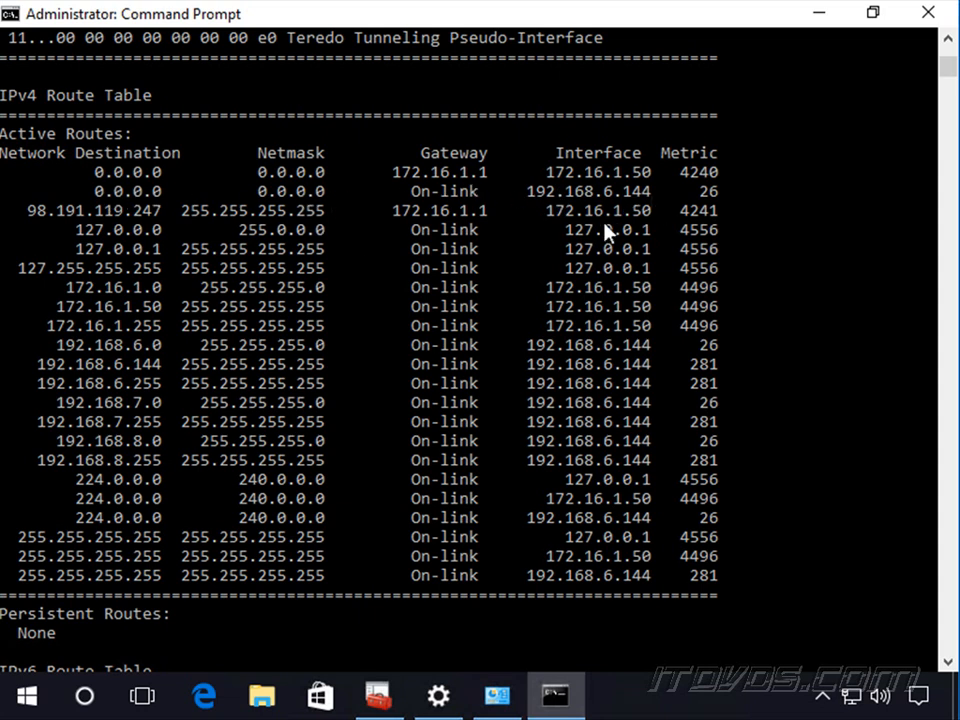
mouse_move(600, 232)
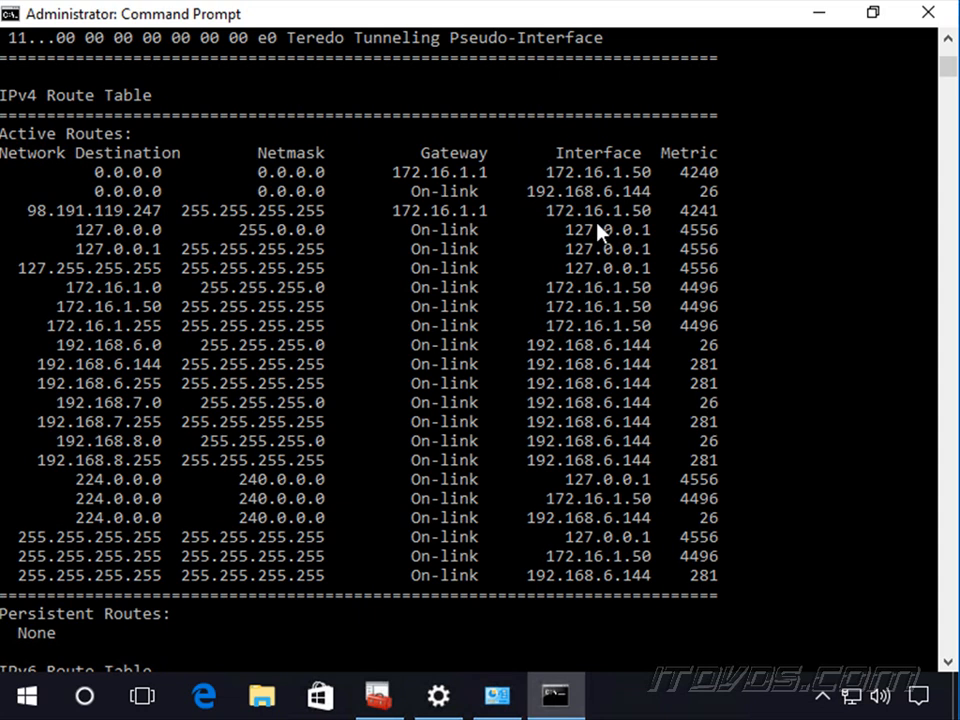
mouse_move(316, 190)
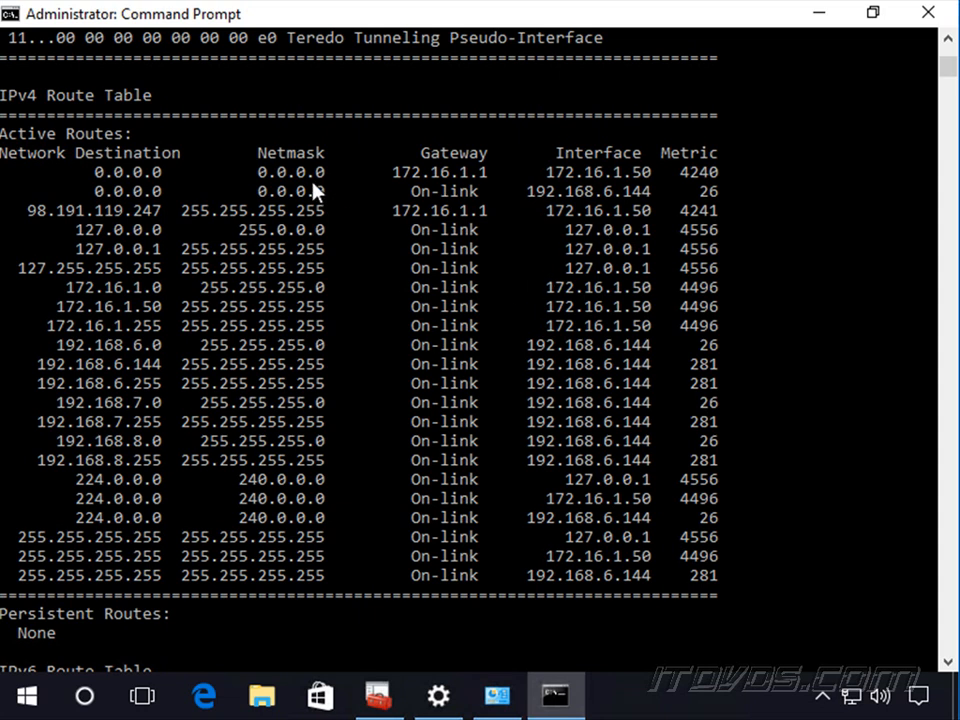
mouse_move(64, 656)
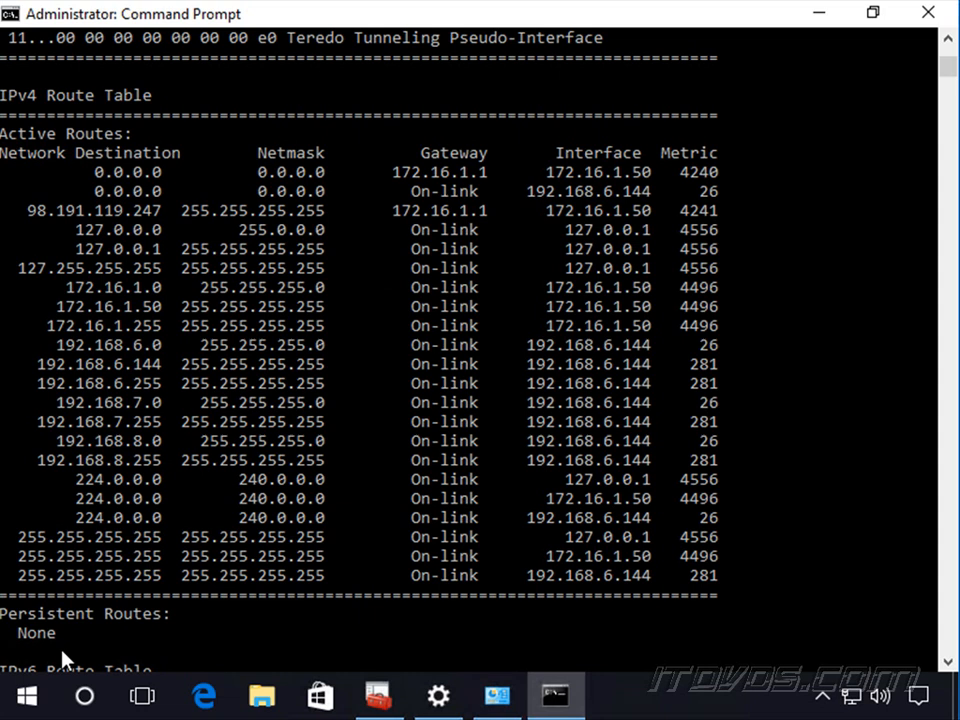
Reach the advanced IPv4 settings of the Connect to Work VPN from Network Connections.
right_click(26, 696)
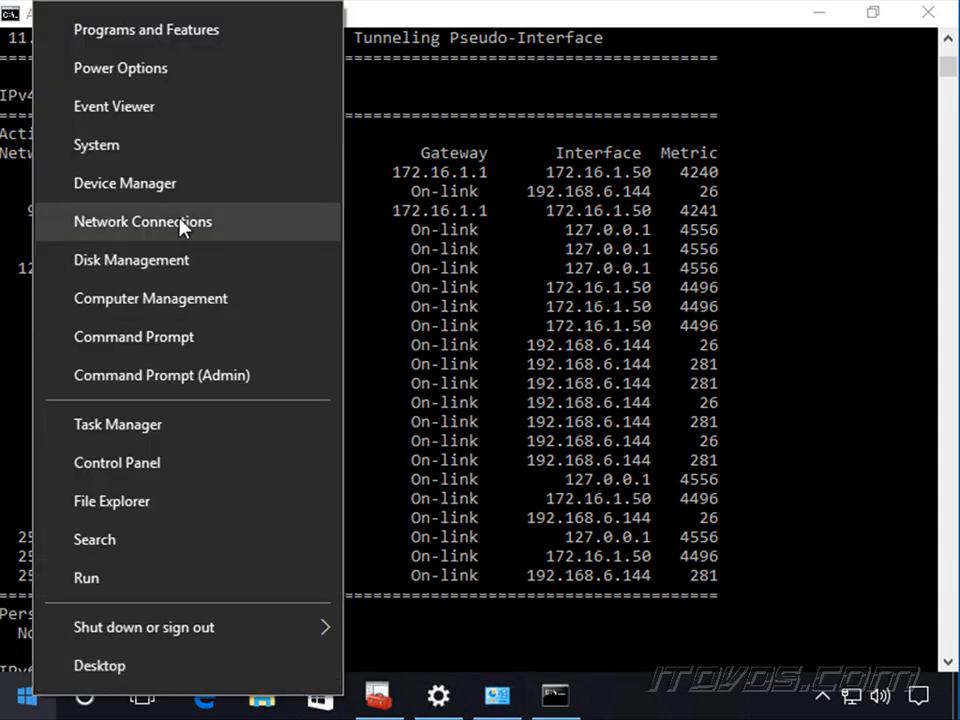
left_click(142, 220)
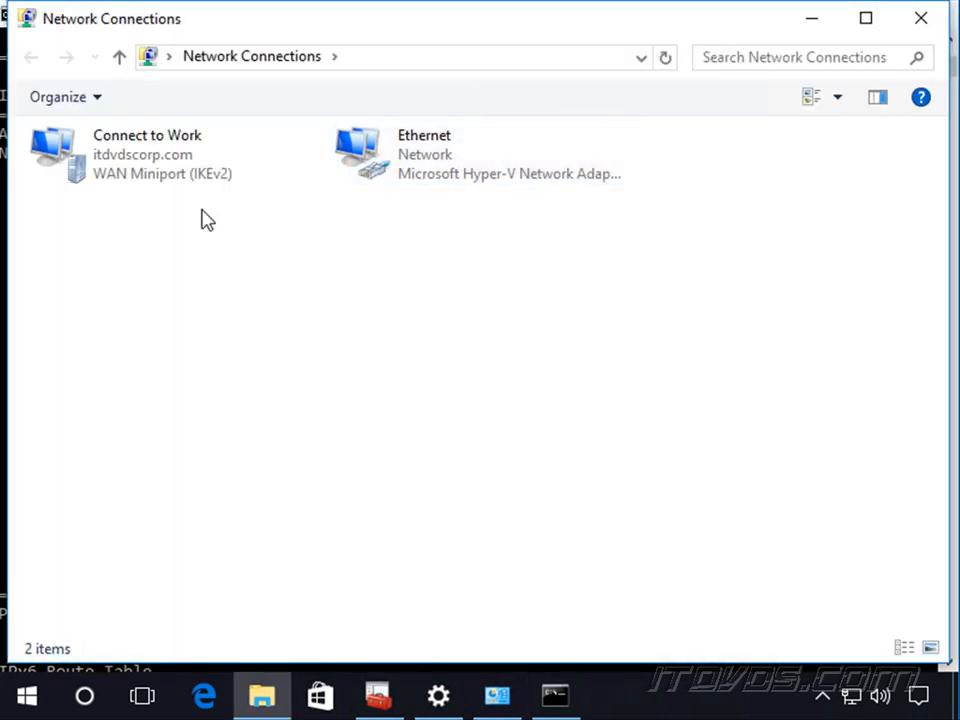
right_click(148, 154)
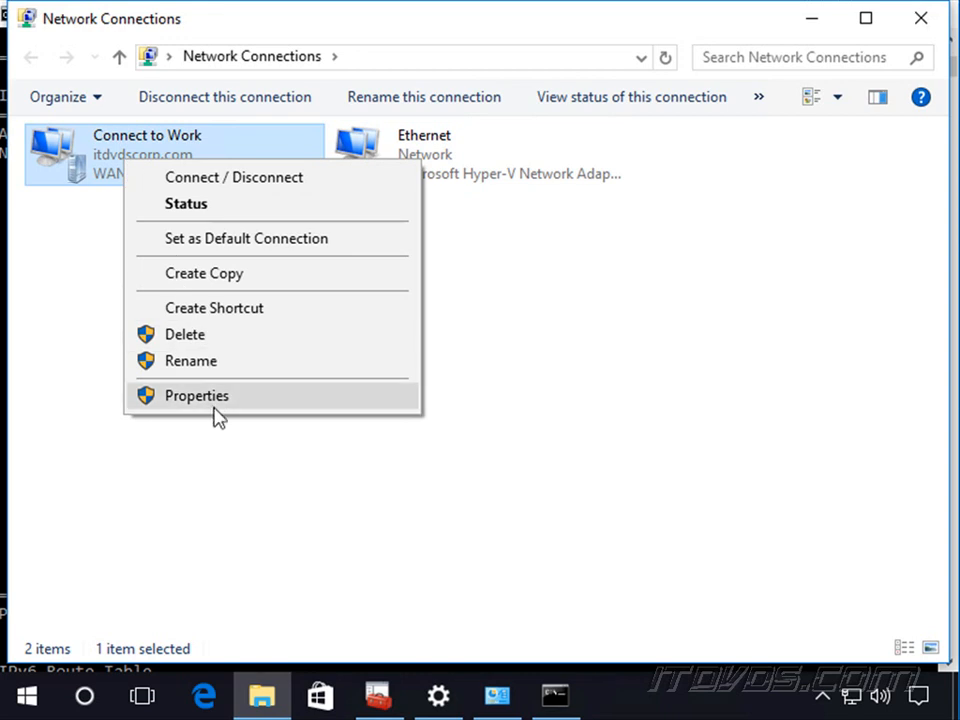
left_click(196, 396)
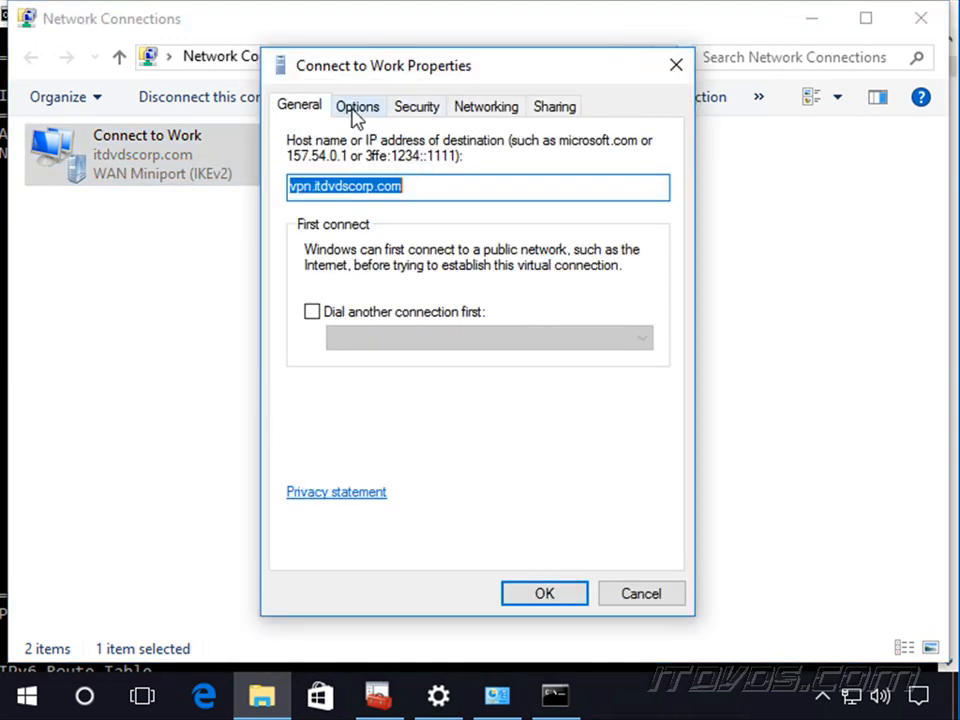
left_click(486, 106)
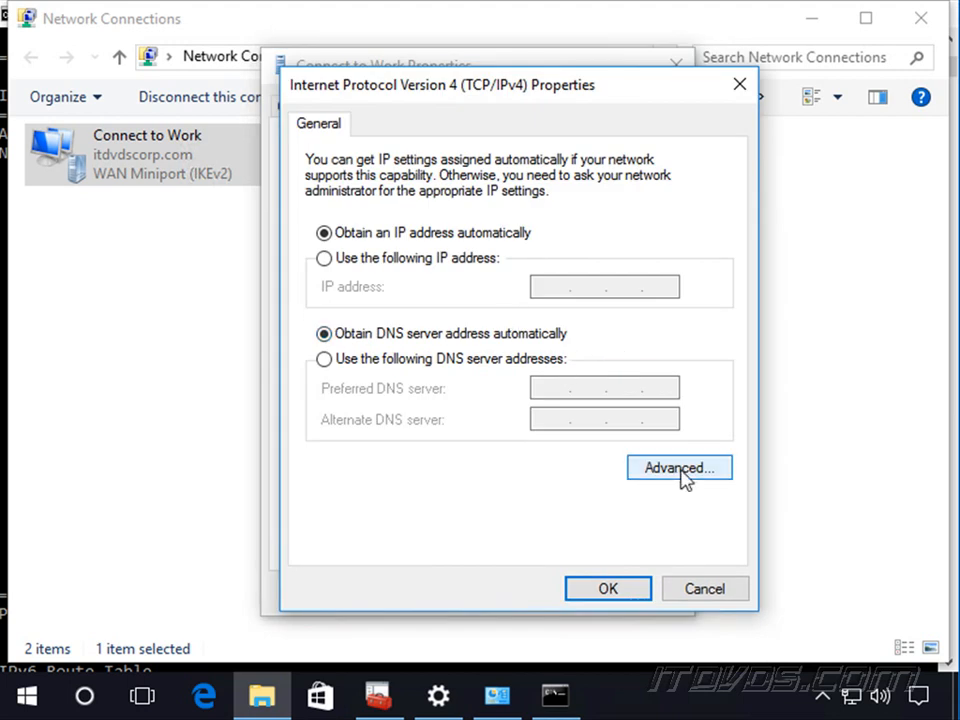
left_click(680, 468)
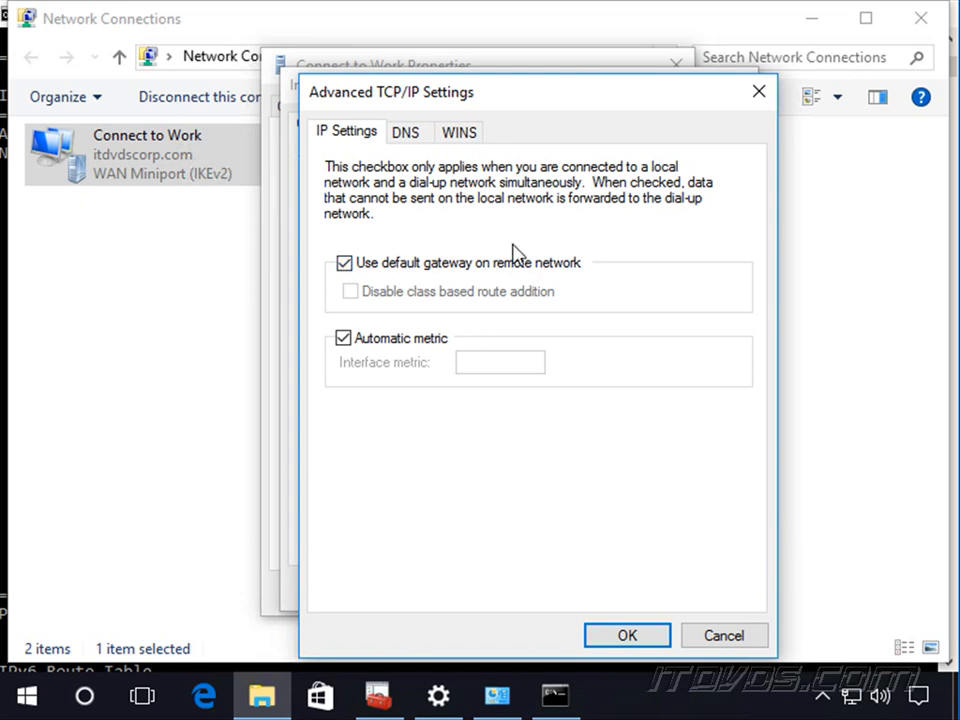
Uncheck 'Use default gateway on remote network' and confirm the IPv4 changes.
left_click(344, 262)
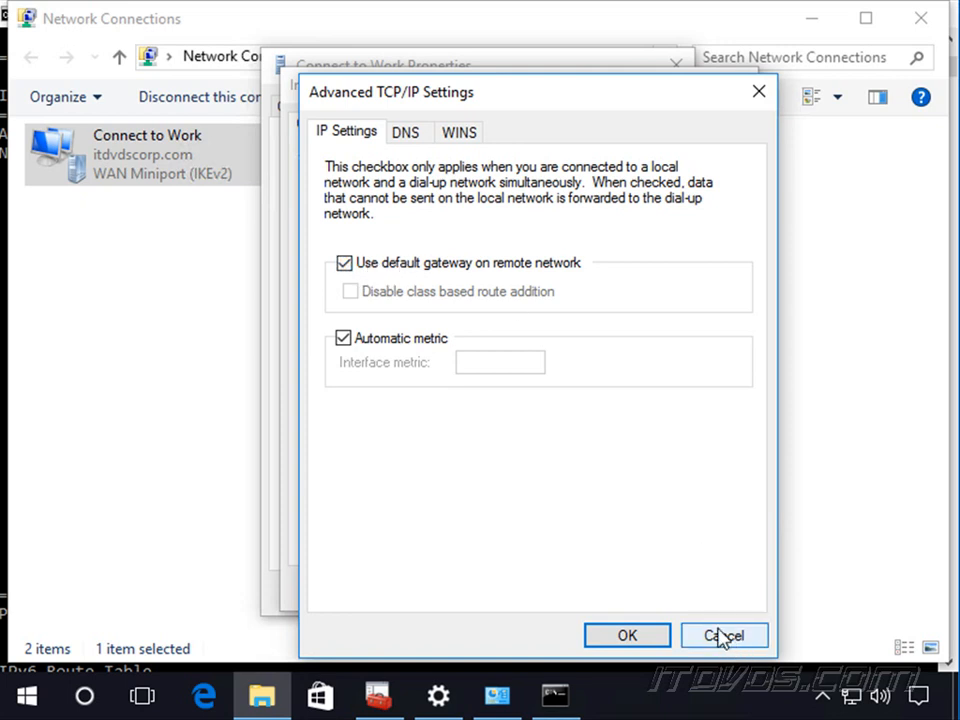
left_click(344, 264)
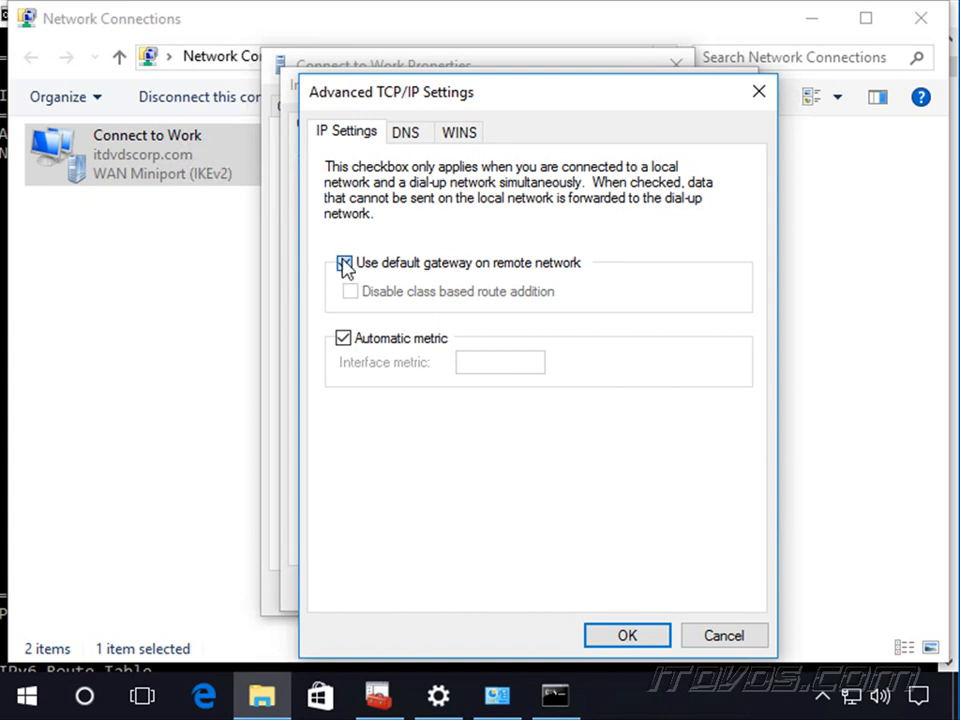
left_click(628, 636)
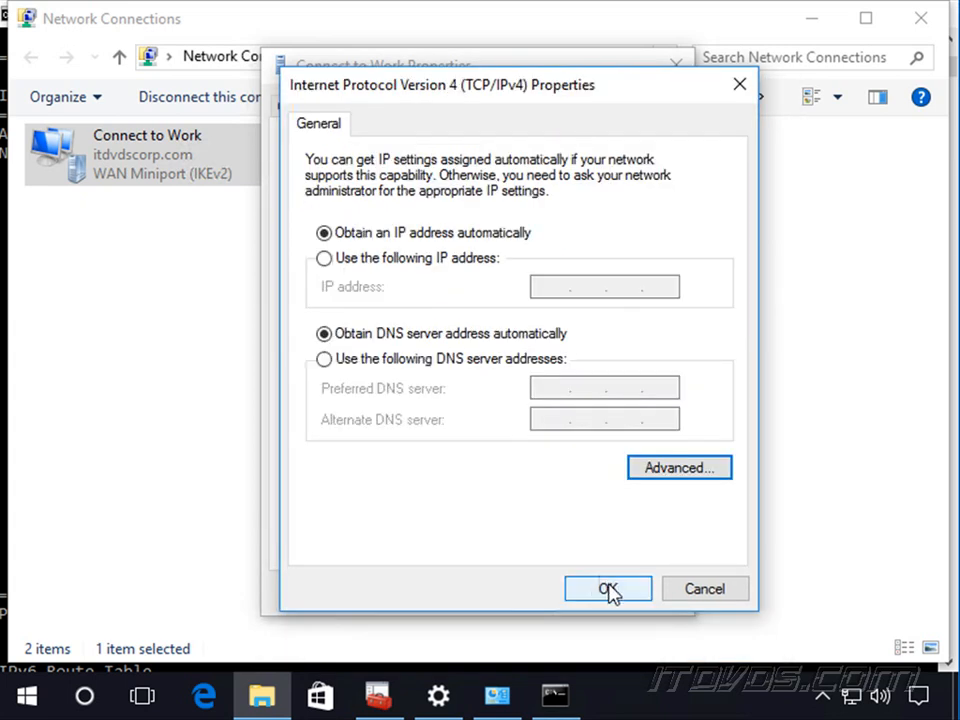
left_click(608, 588)
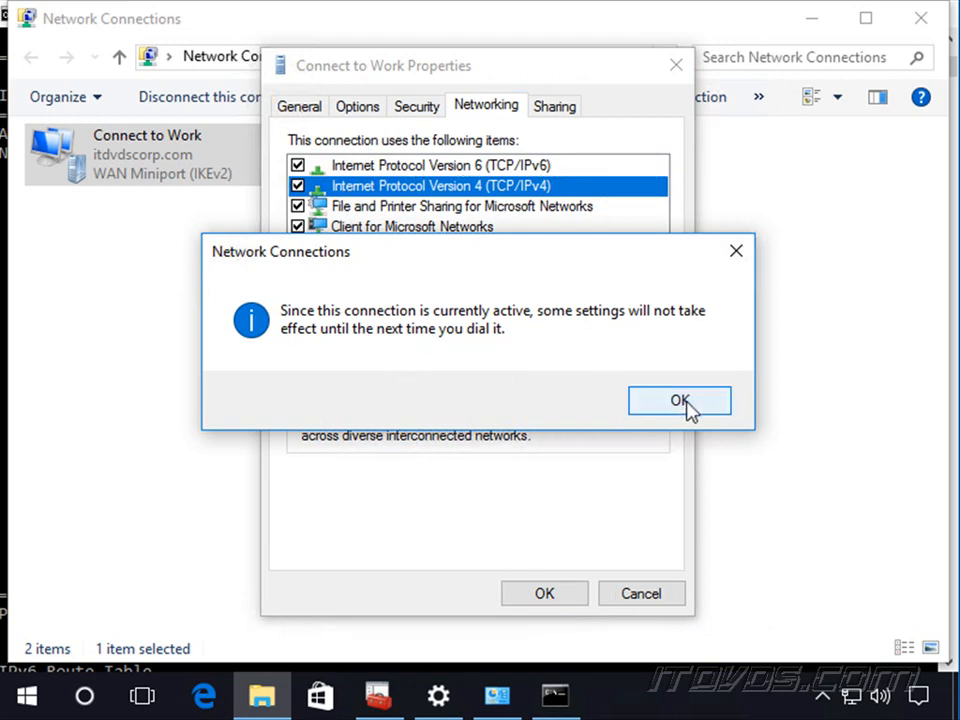
left_click(680, 400)
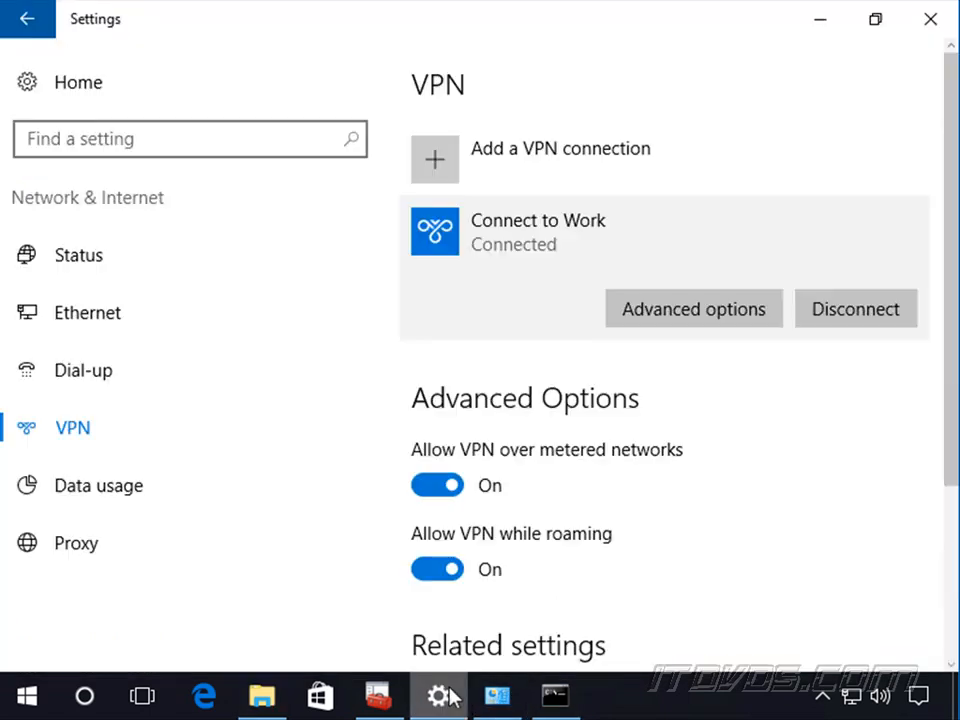
Disconnect and reconnect Connect to Work, then return to the Command Prompt.
left_click(856, 308)
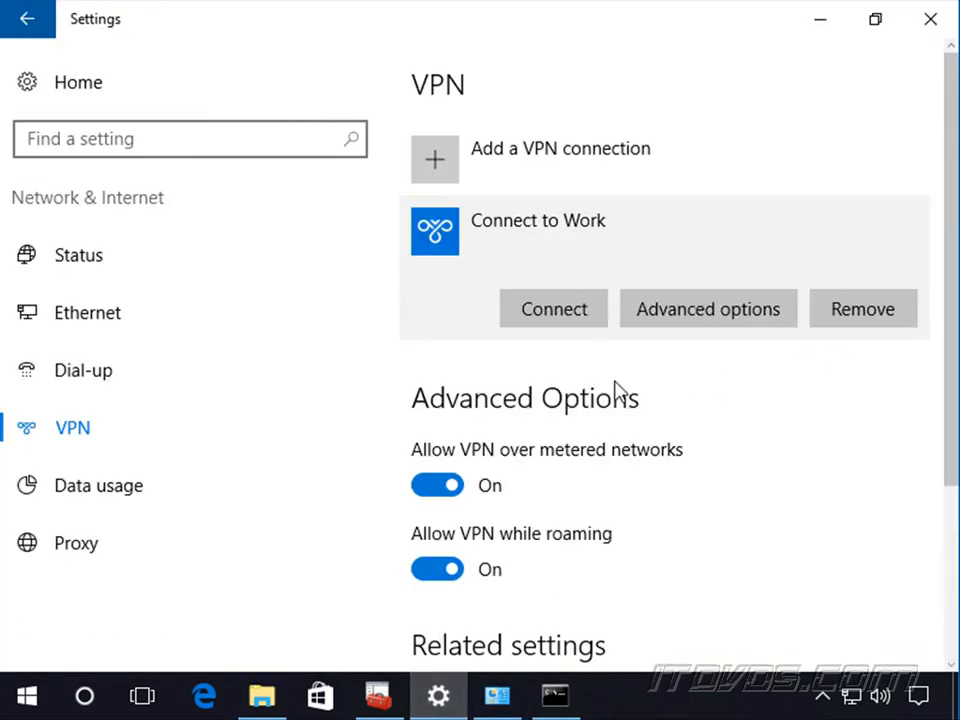
left_click(552, 308)
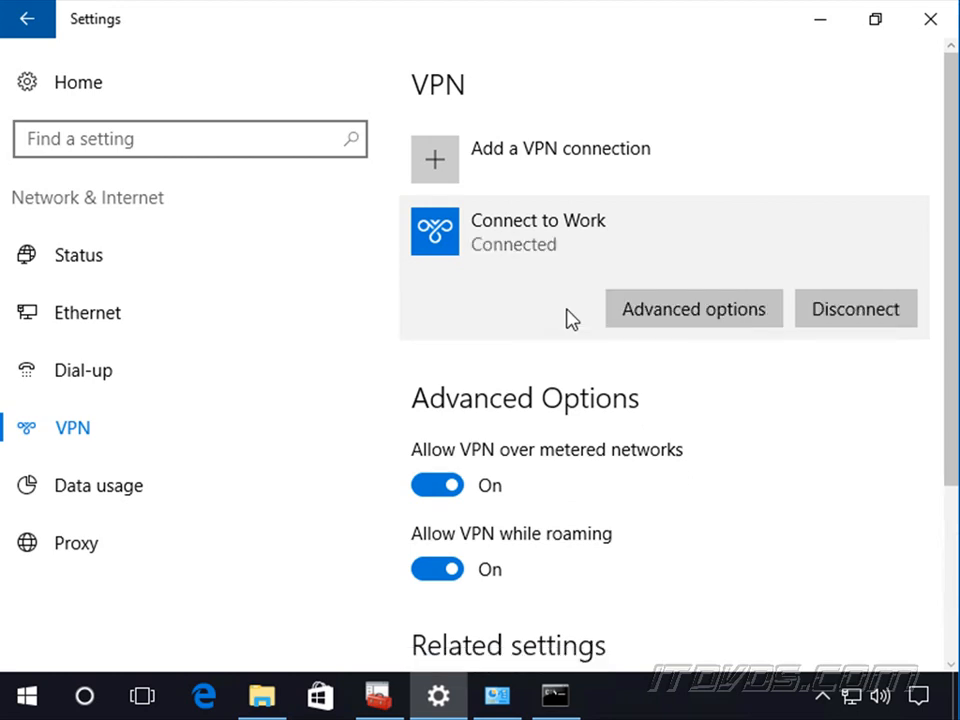
left_click(556, 696)
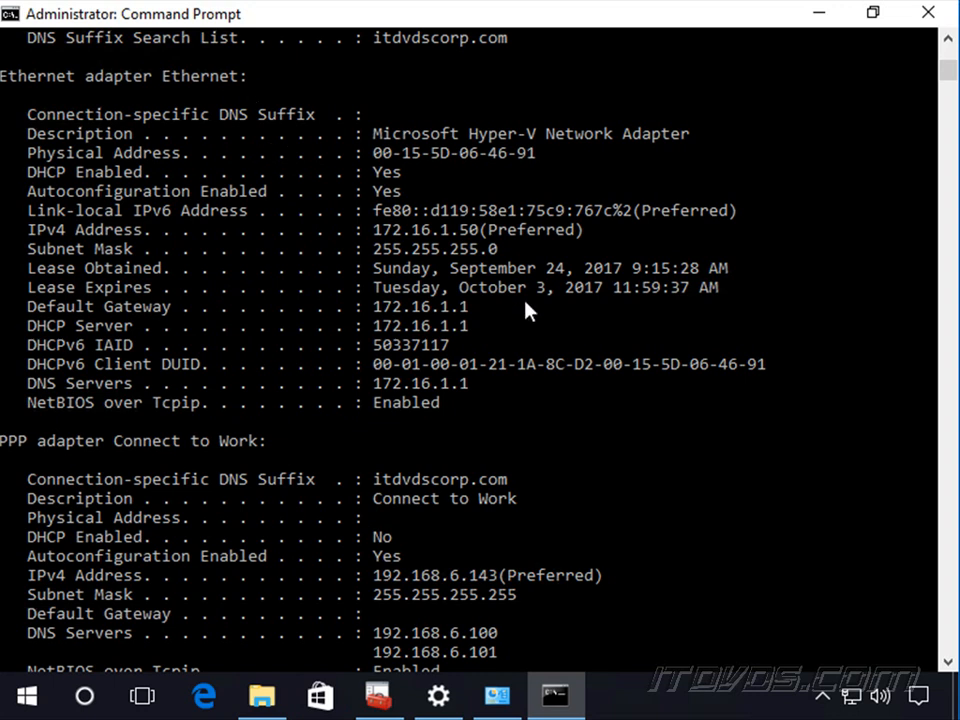
Scroll the route print output to the IPv4 routes for 192.168.7.0 and 192.168.8.0 via 192.168.6.143.
scroll("down", 3)
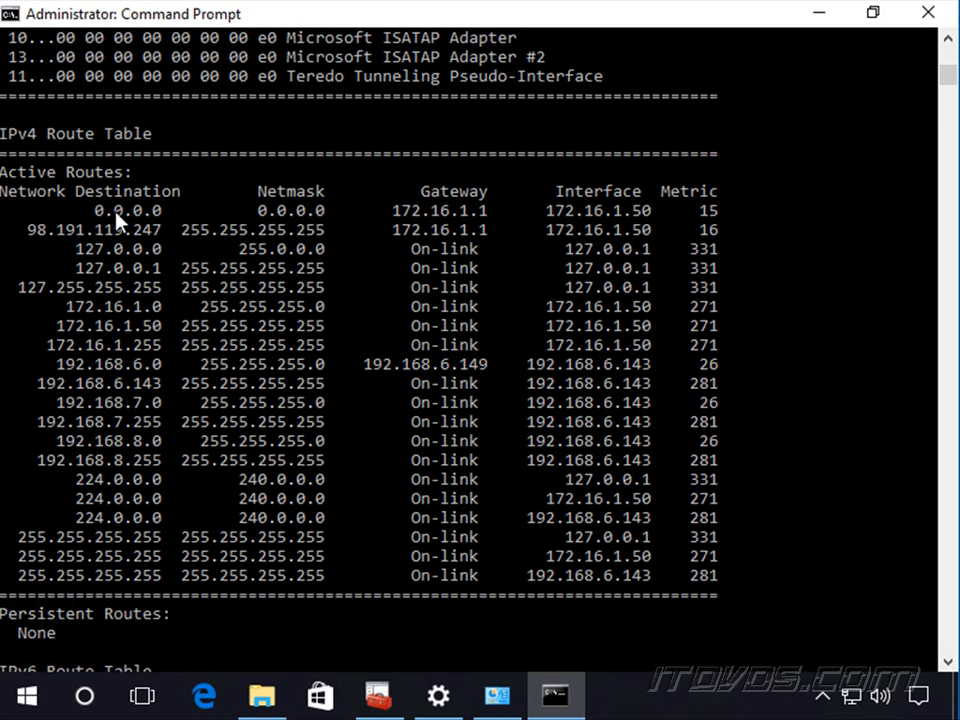
mouse_move(132, 210)
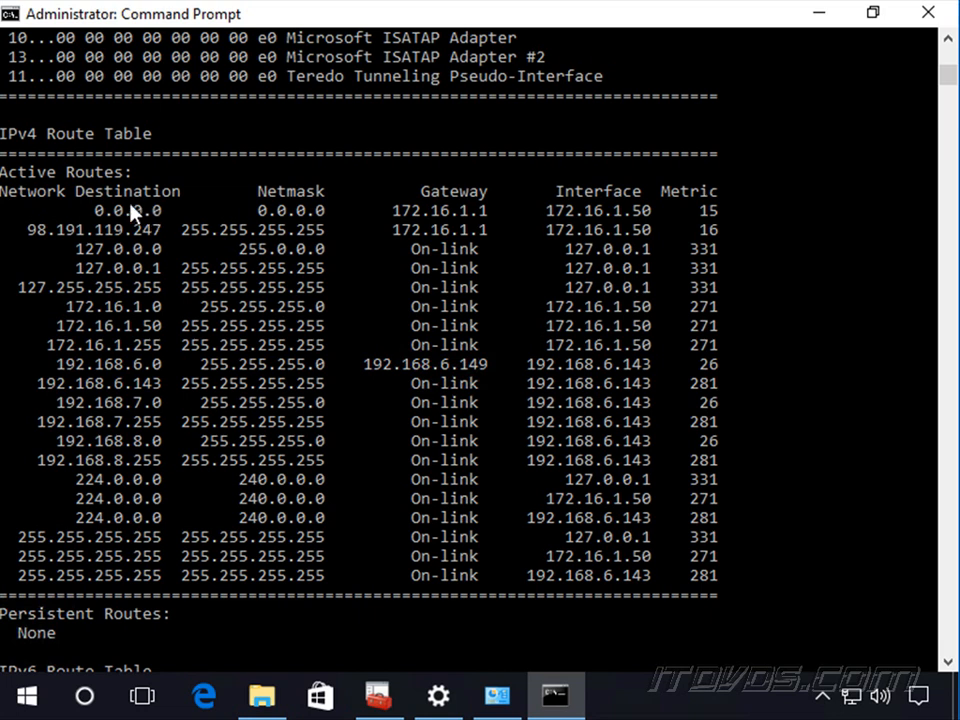
mouse_move(548, 220)
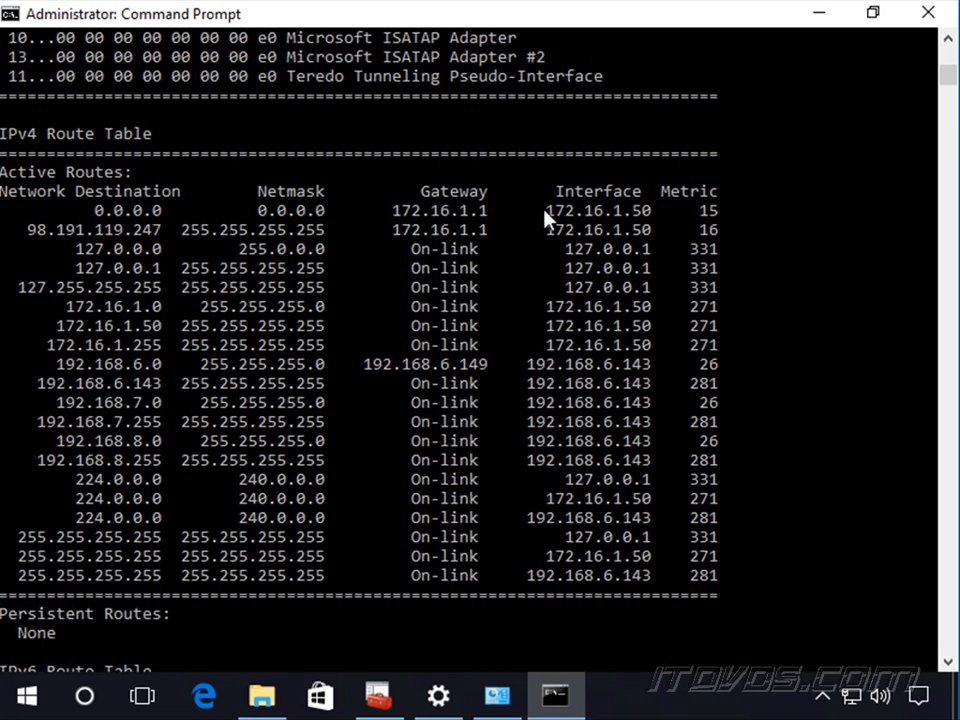
mouse_move(476, 232)
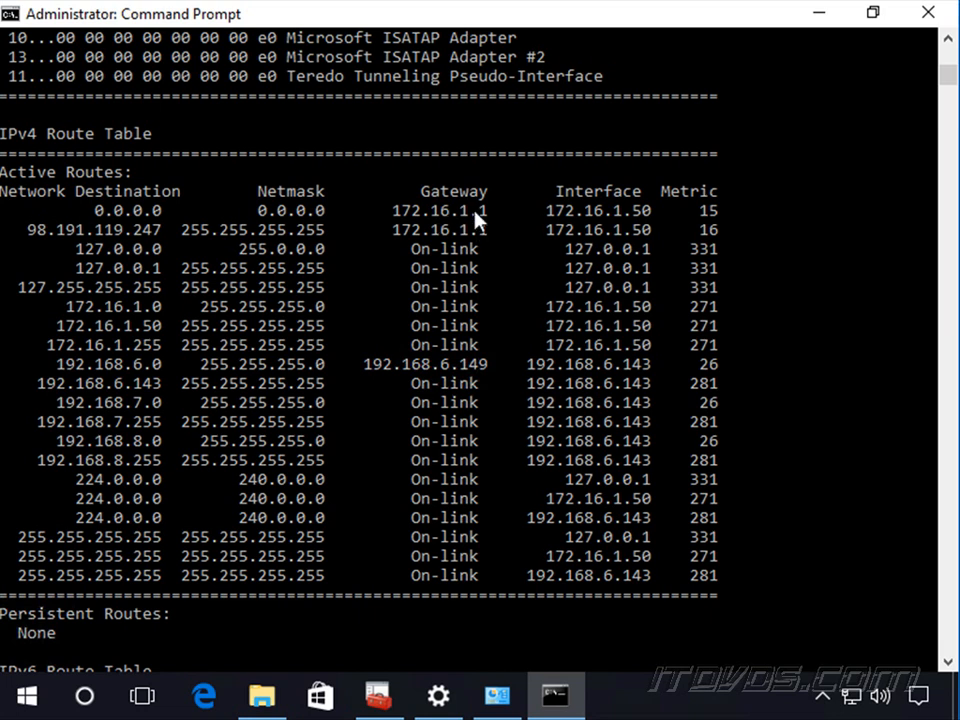
mouse_move(432, 164)
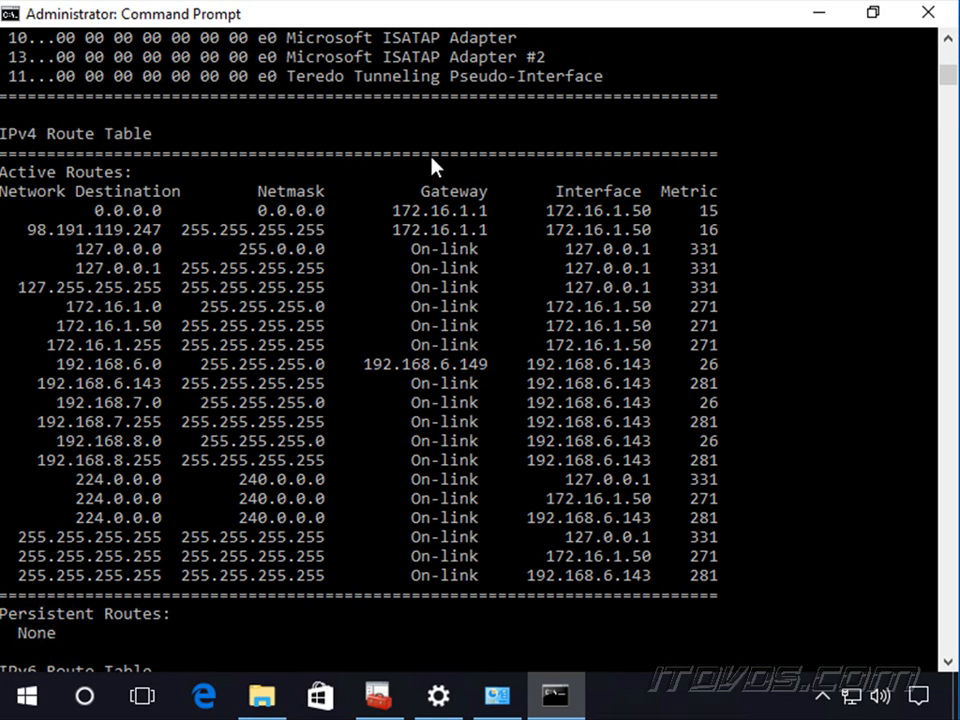
mouse_move(458, 220)
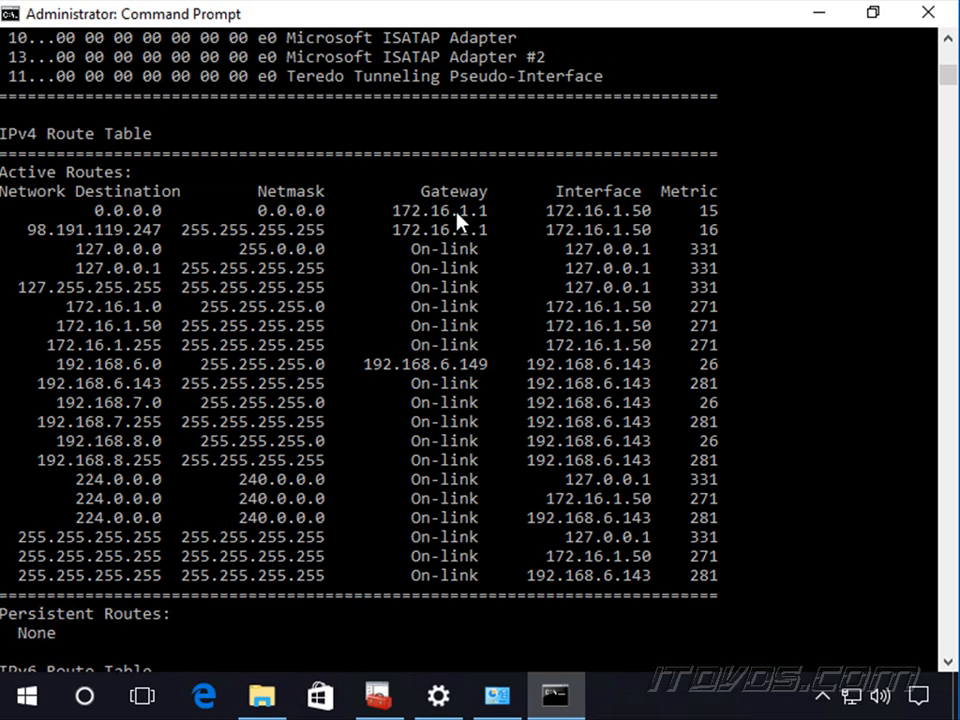
mouse_move(160, 376)
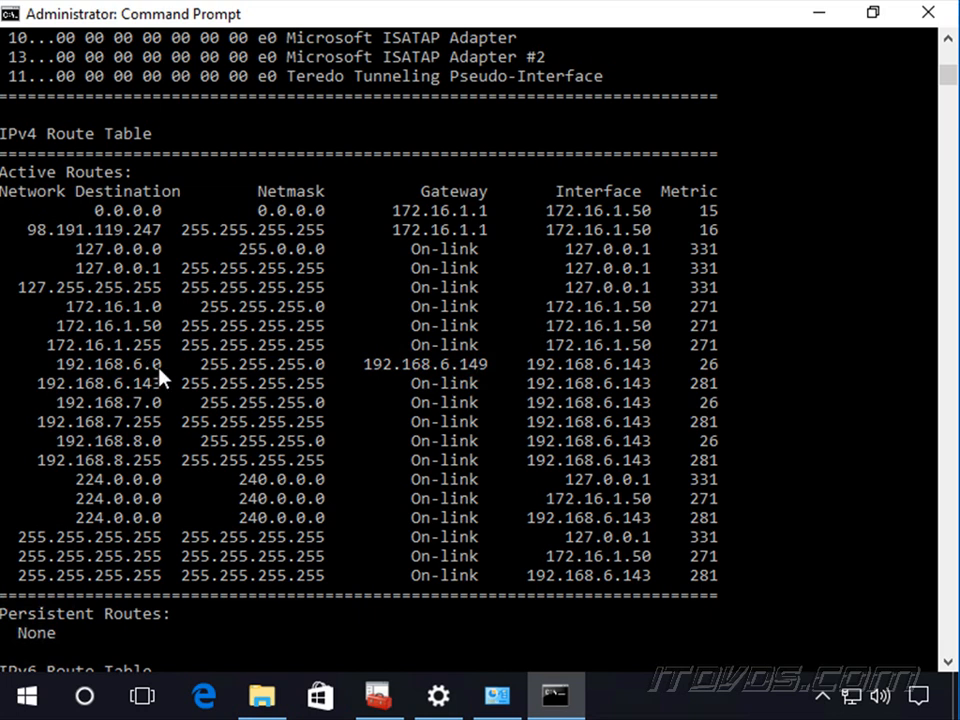
mouse_move(104, 384)
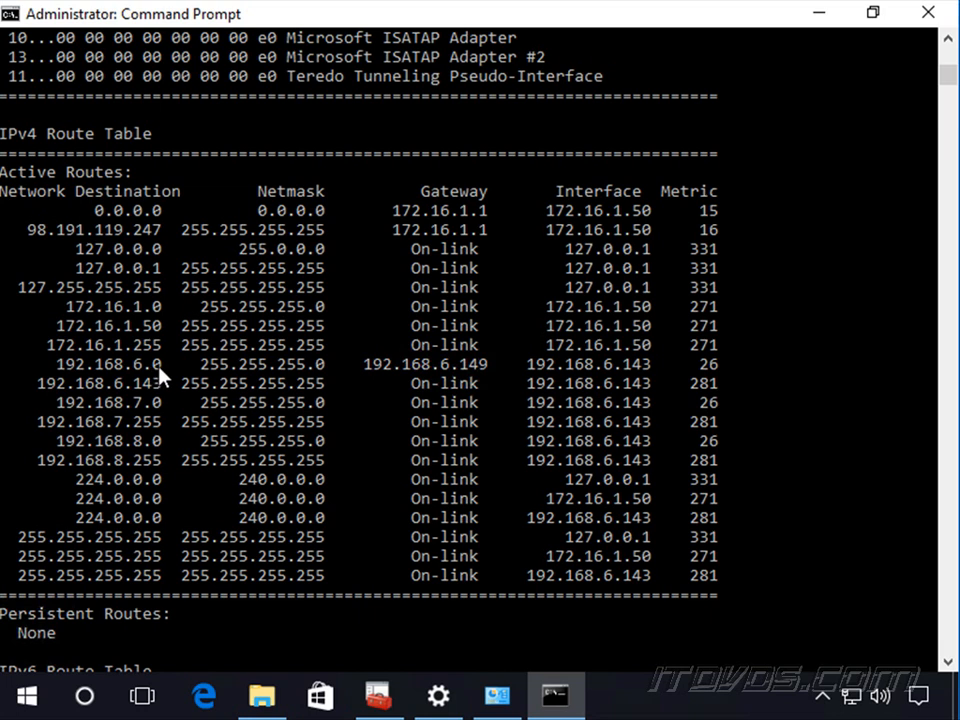
mouse_move(156, 390)
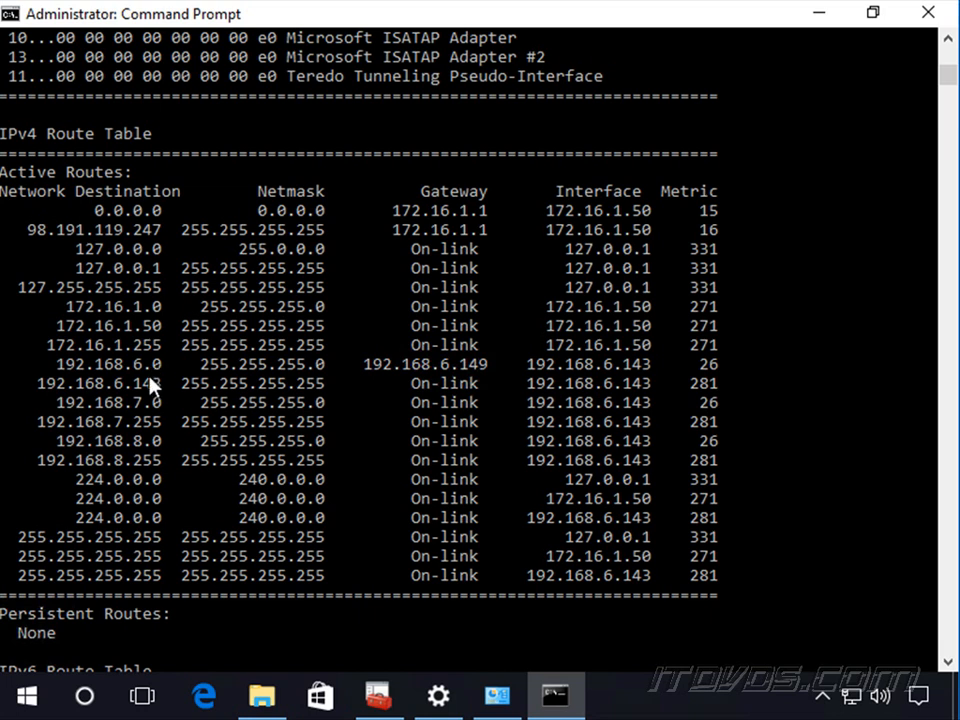
mouse_move(344, 378)
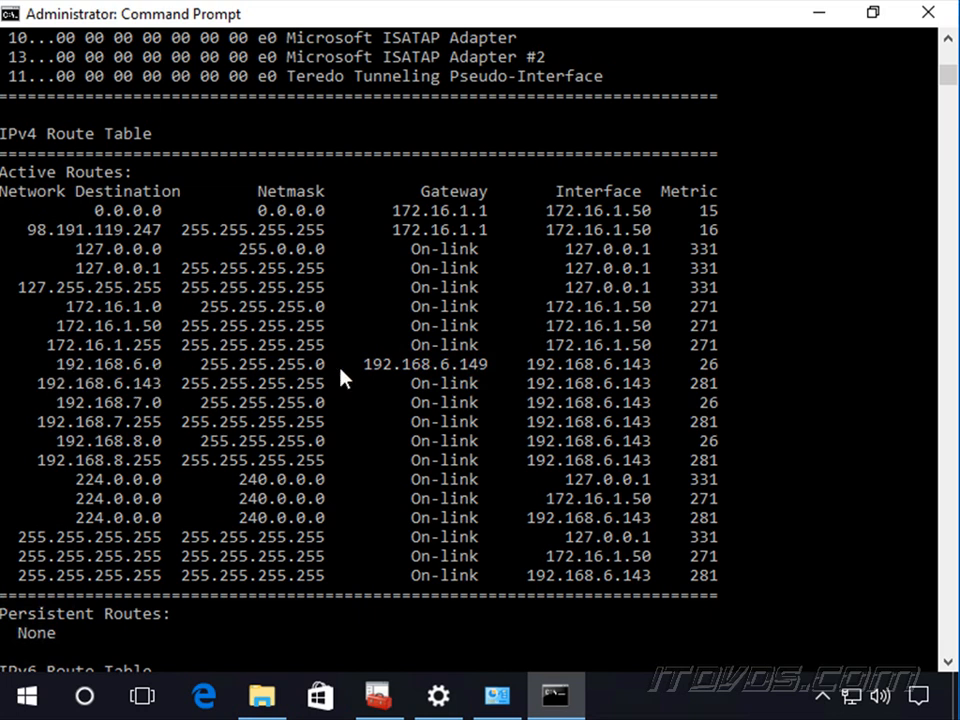
mouse_move(484, 378)
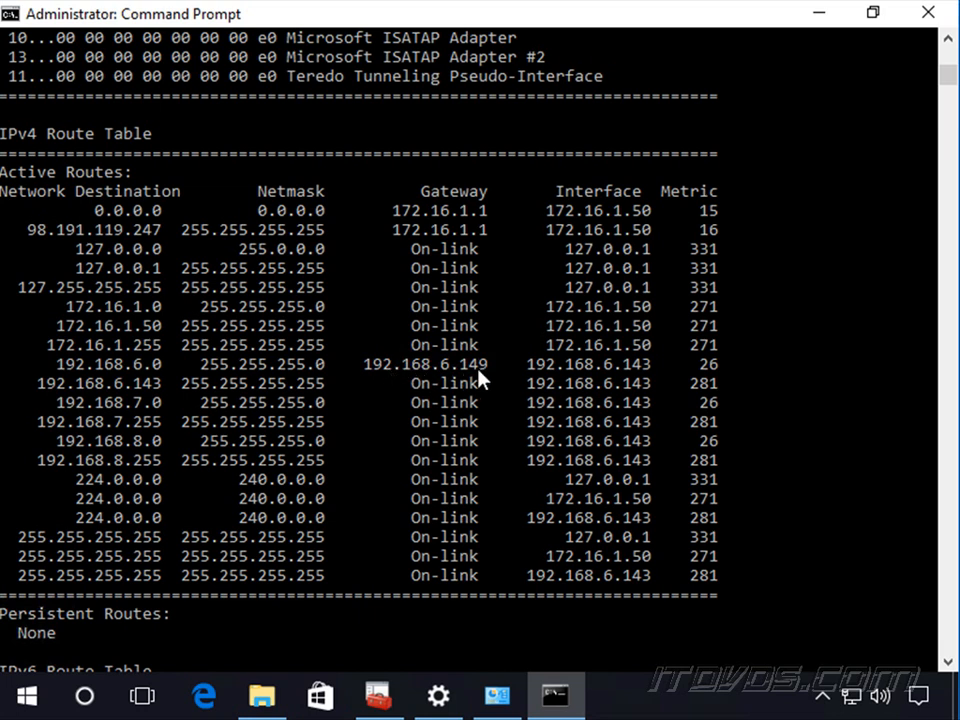
mouse_move(430, 386)
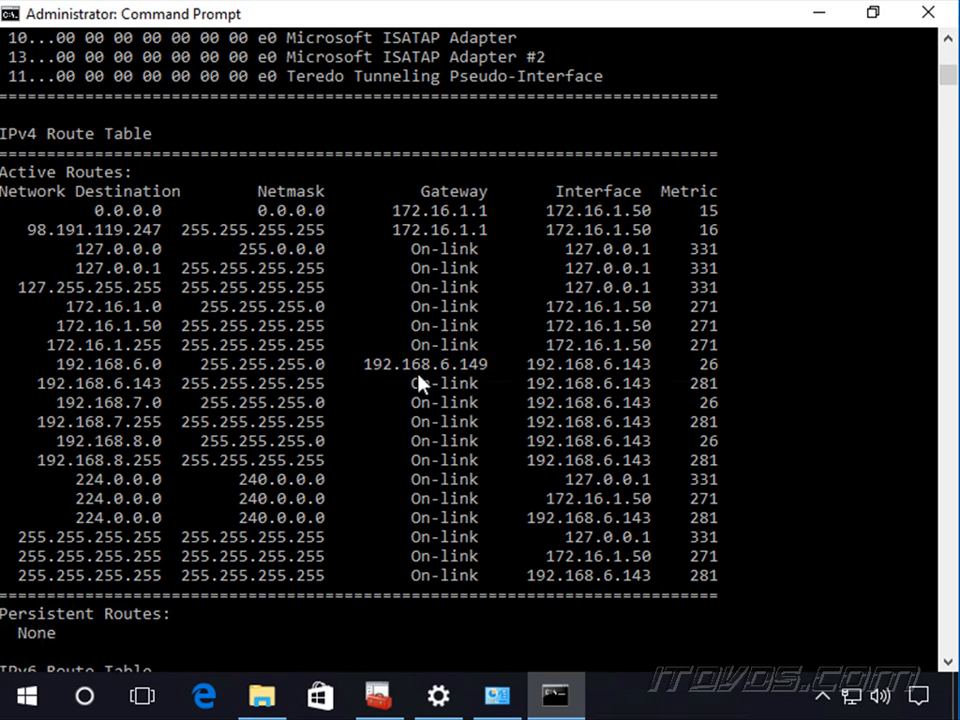
mouse_move(618, 378)
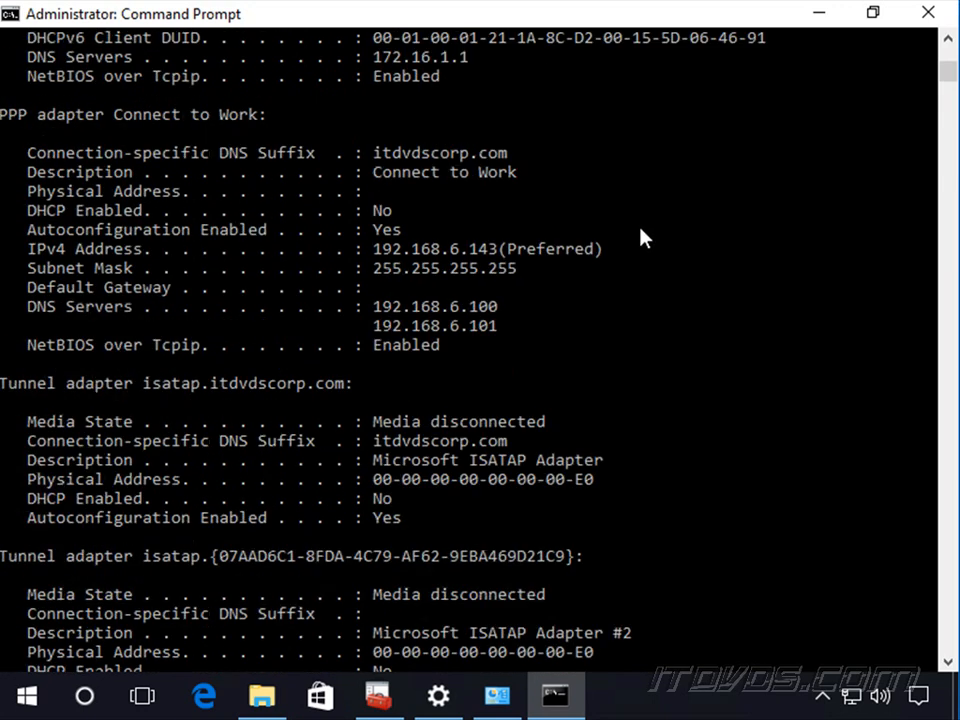
scroll("down", 3)
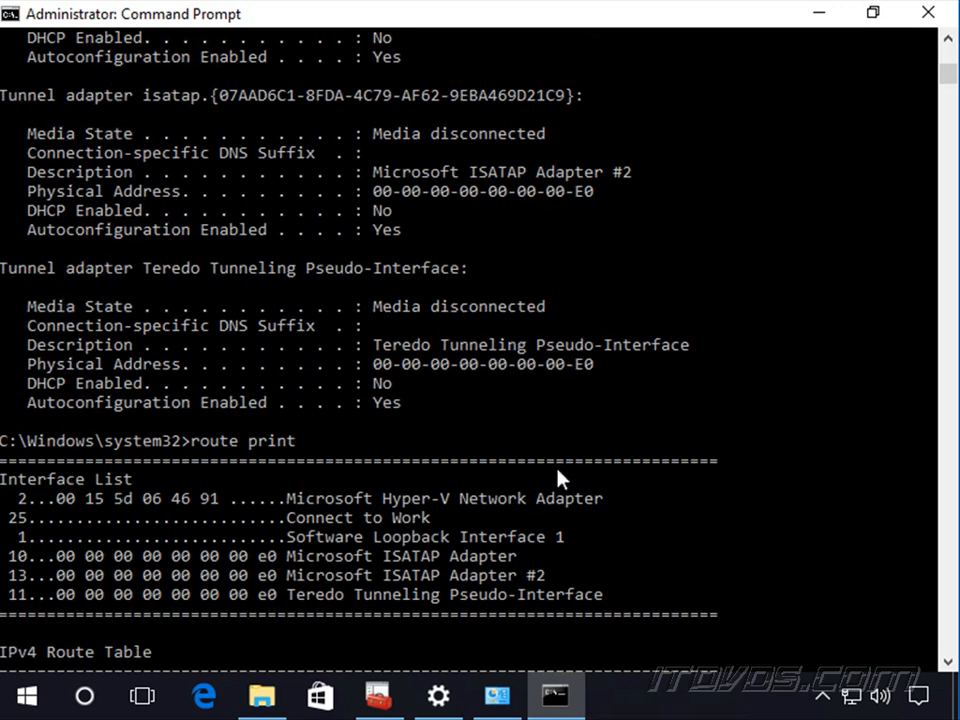
scroll("down", 3)
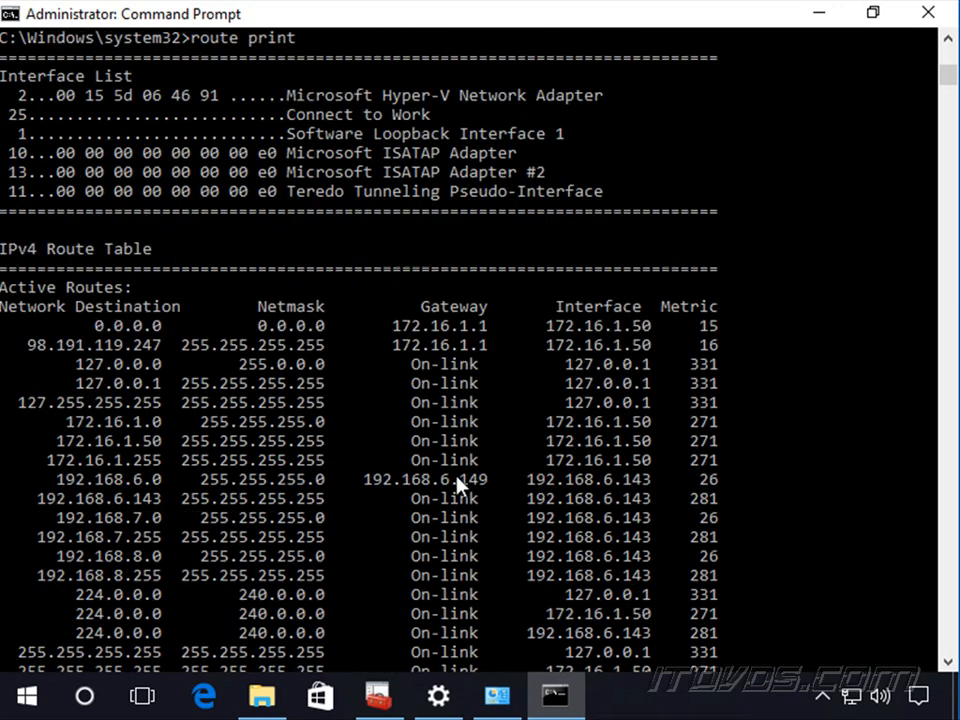
mouse_move(486, 496)
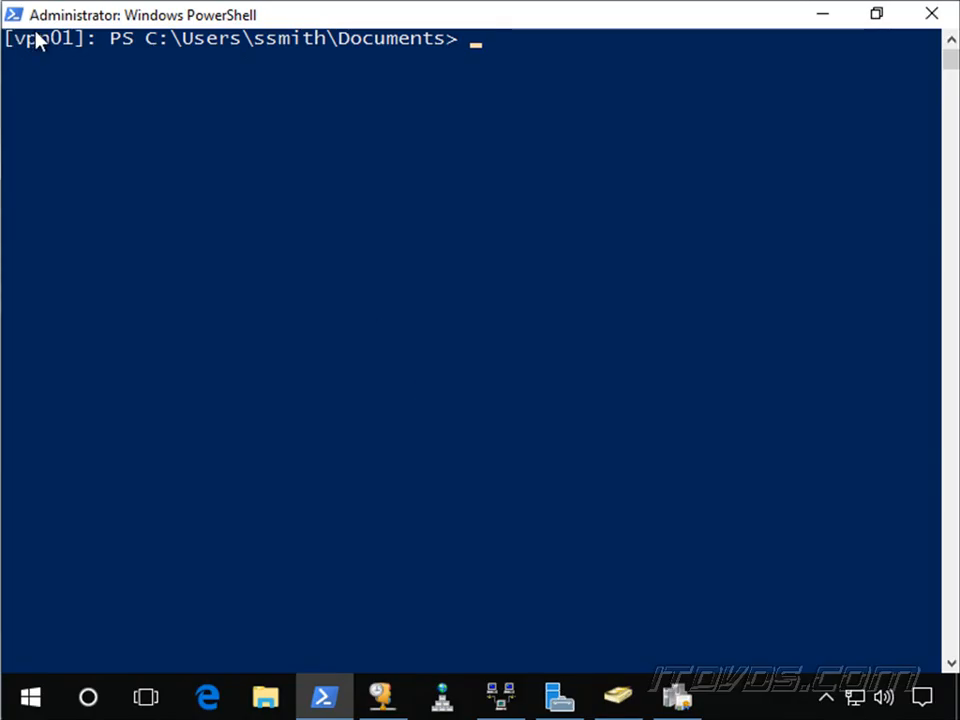
mouse_move(284, 204)
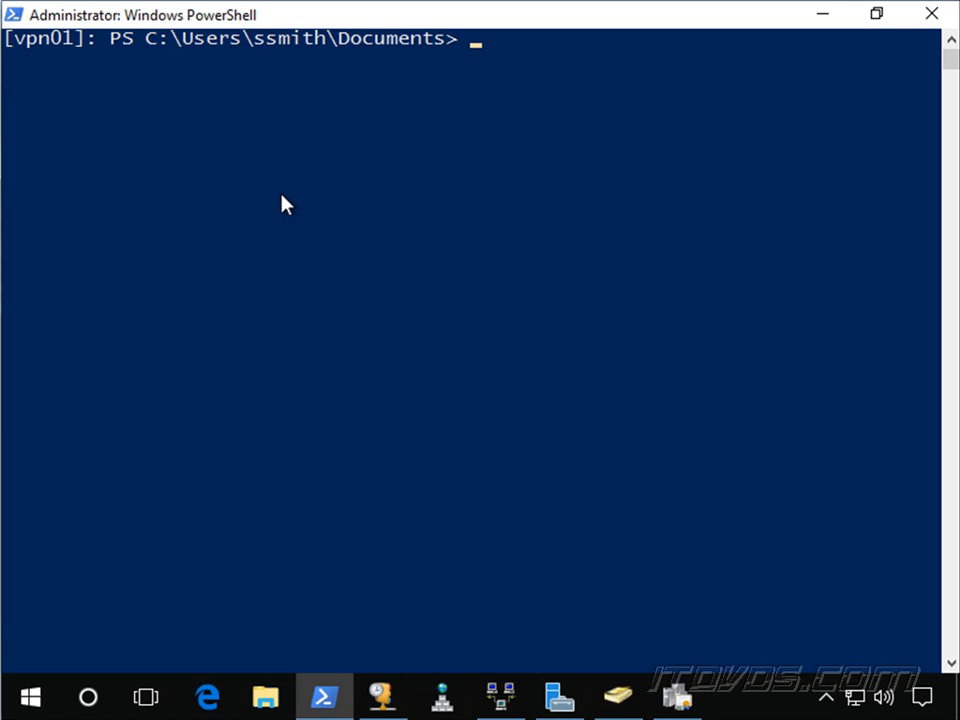
Run ipconfig on vpn01 to show the RAS (Dial In) interface address 192.168.6.149.
type("ipconfig")
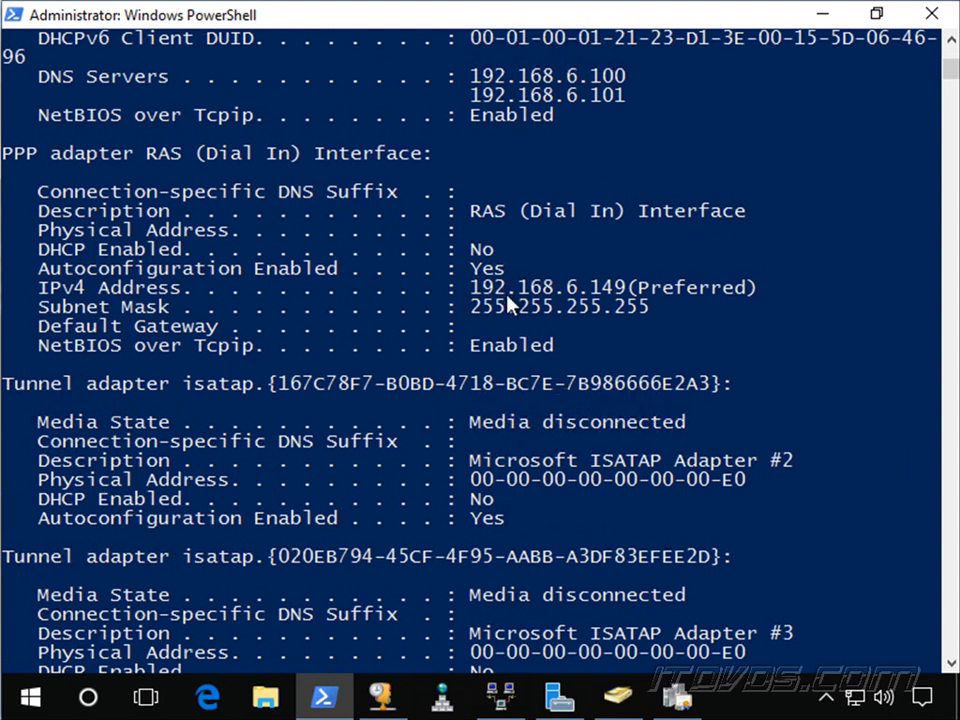
mouse_move(636, 304)
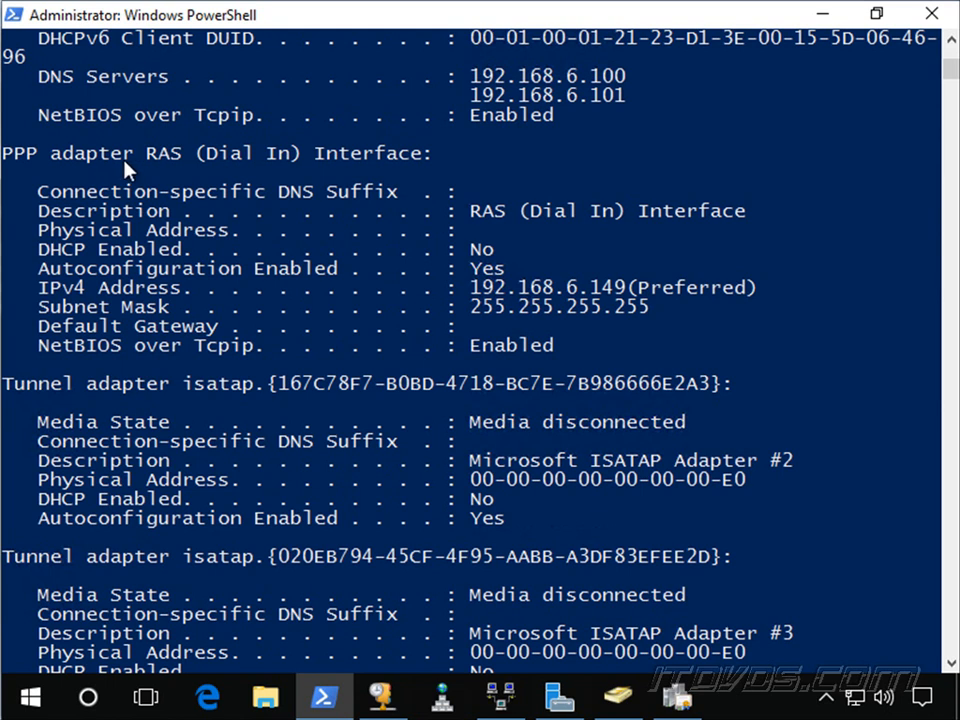
mouse_move(416, 204)
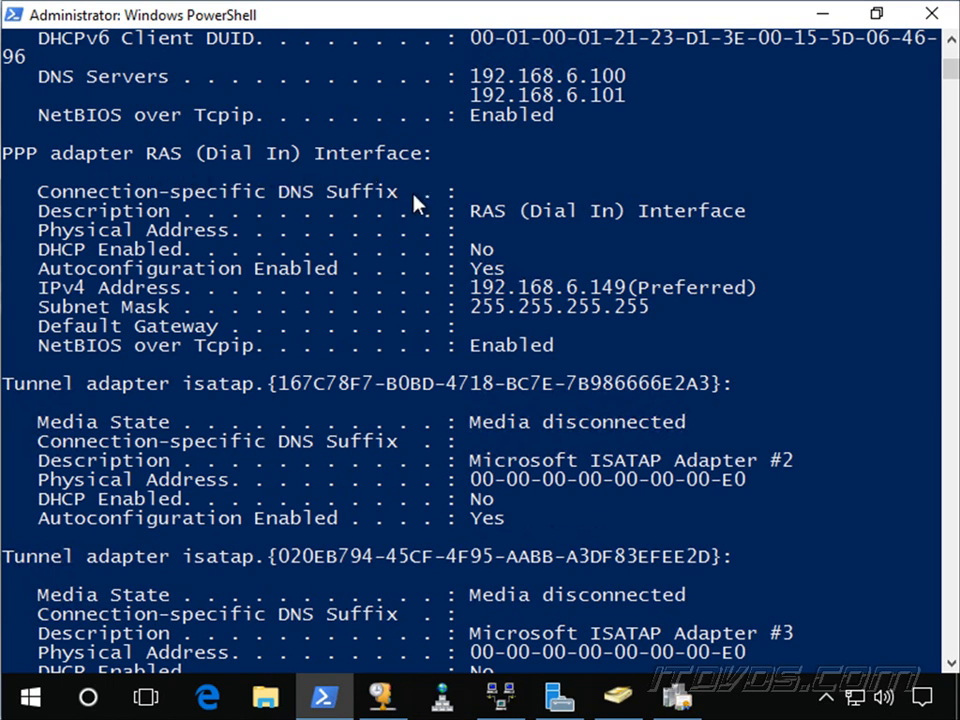
mouse_move(584, 290)
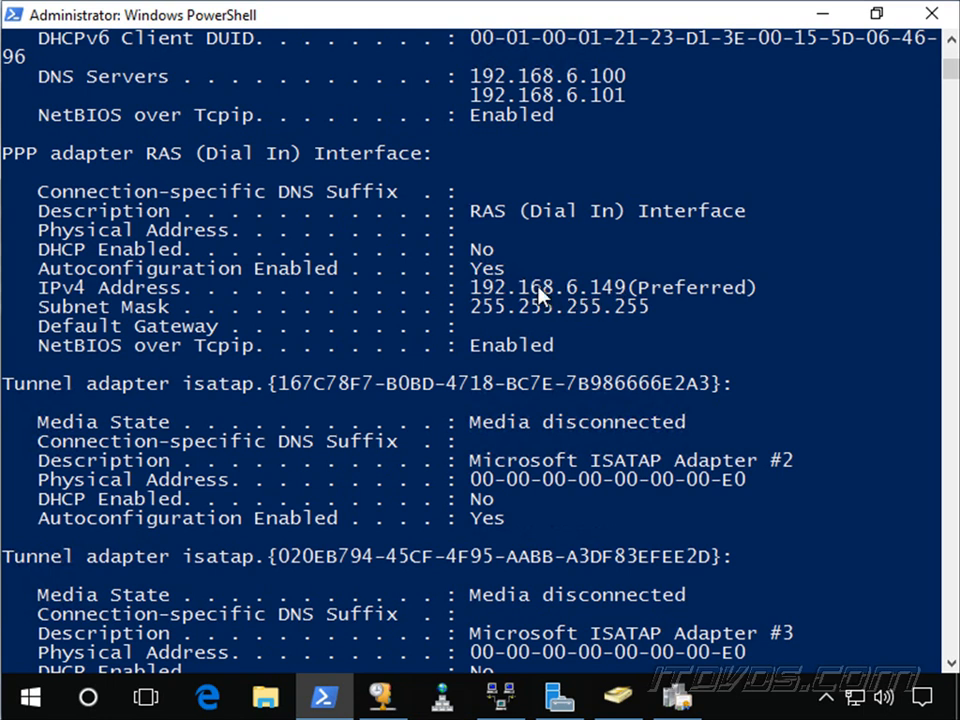
mouse_move(570, 294)
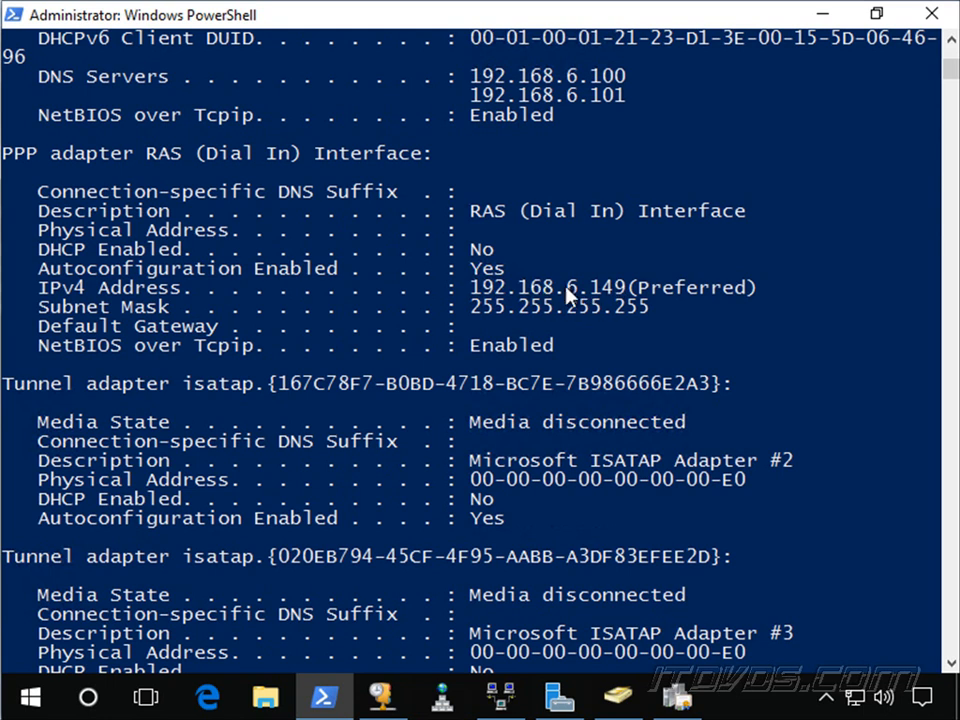
mouse_move(564, 312)
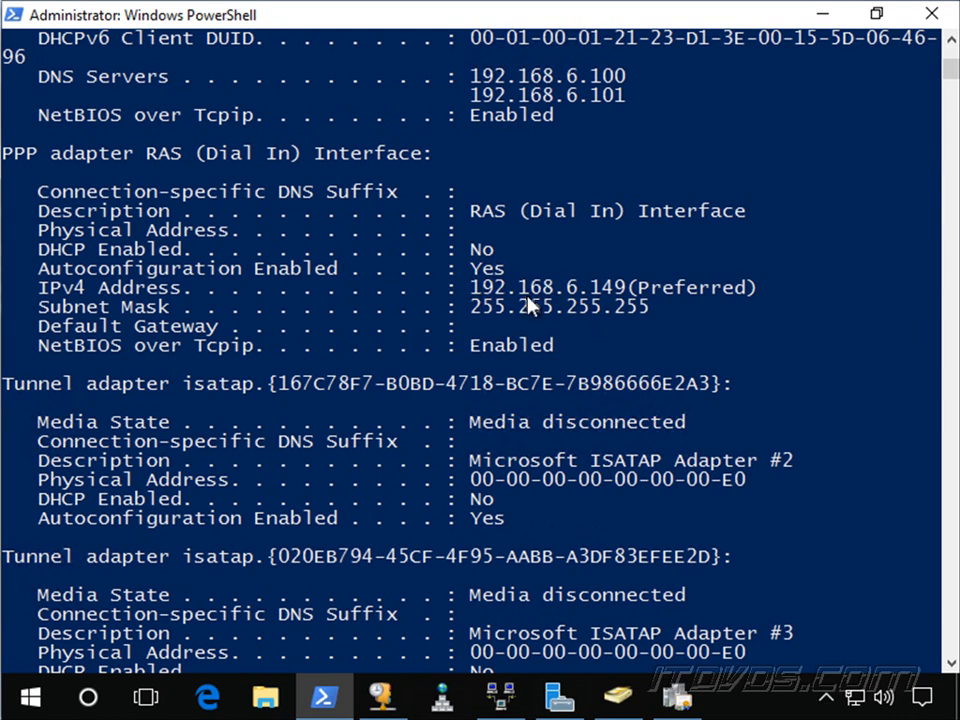
mouse_move(550, 312)
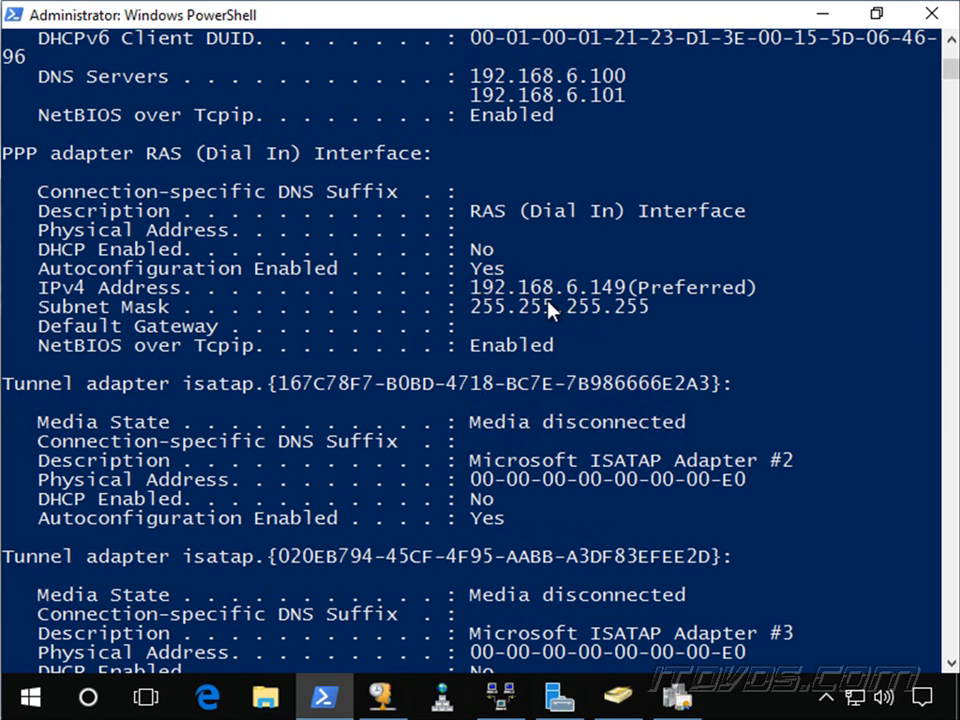
mouse_move(486, 318)
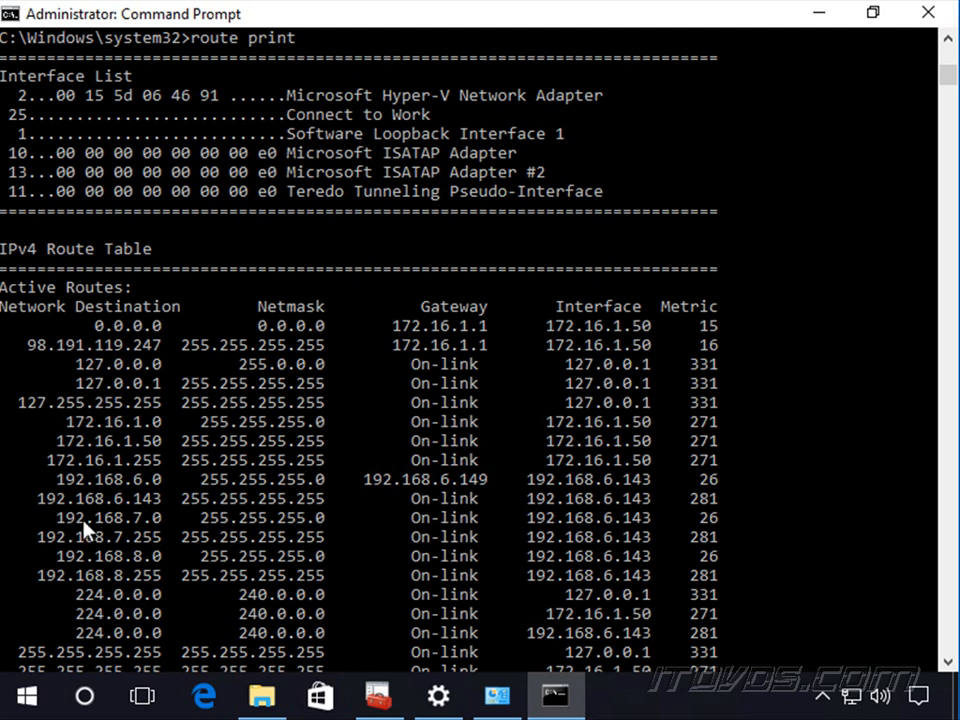
mouse_move(104, 530)
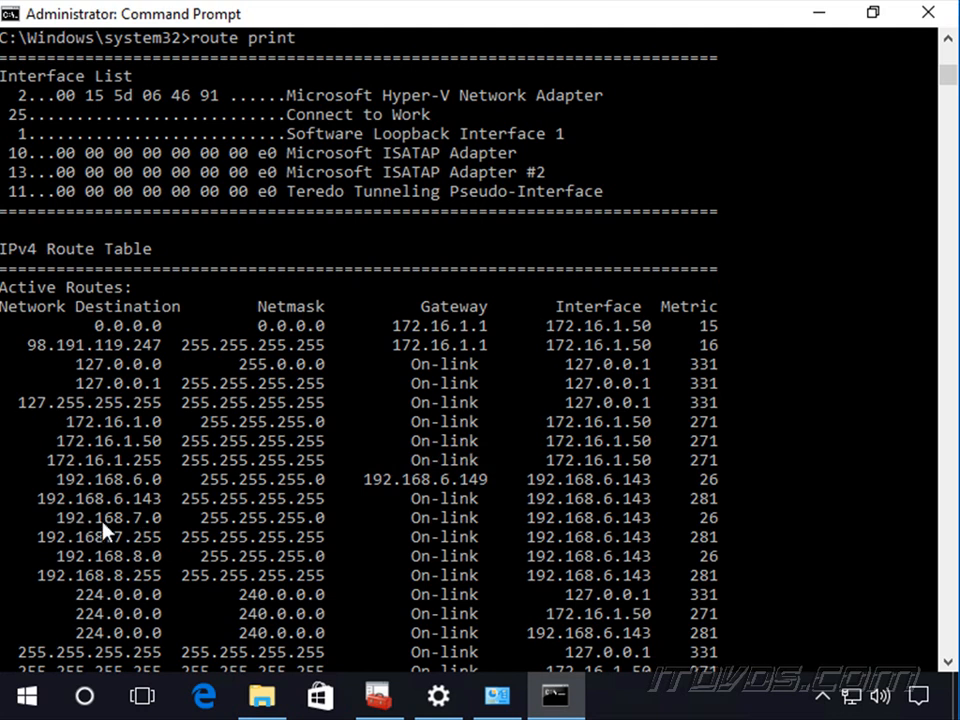
mouse_move(122, 532)
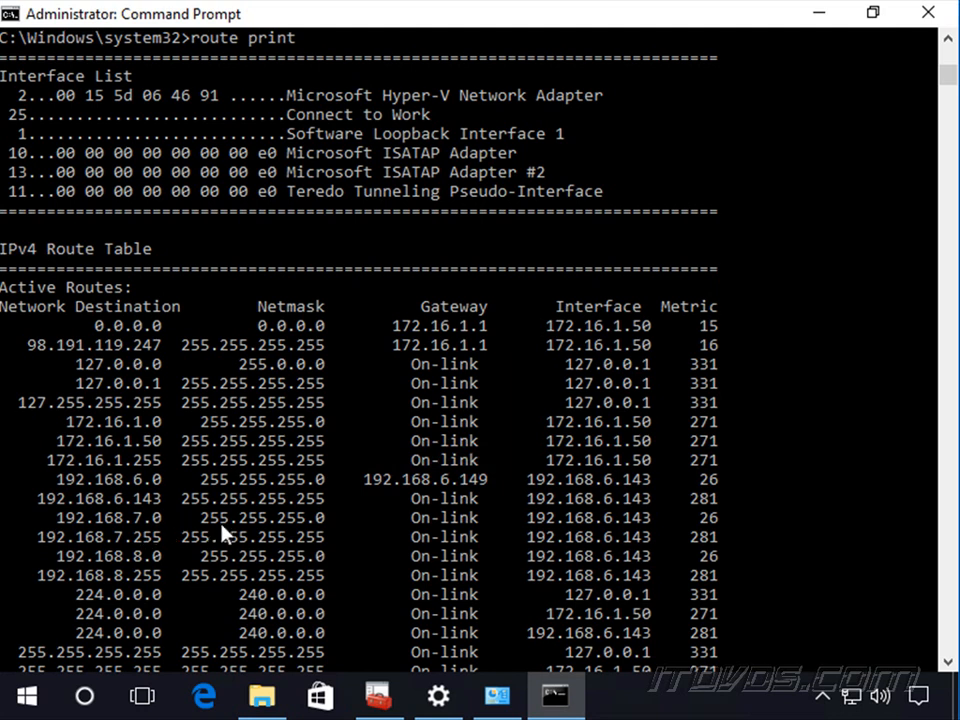
mouse_move(150, 528)
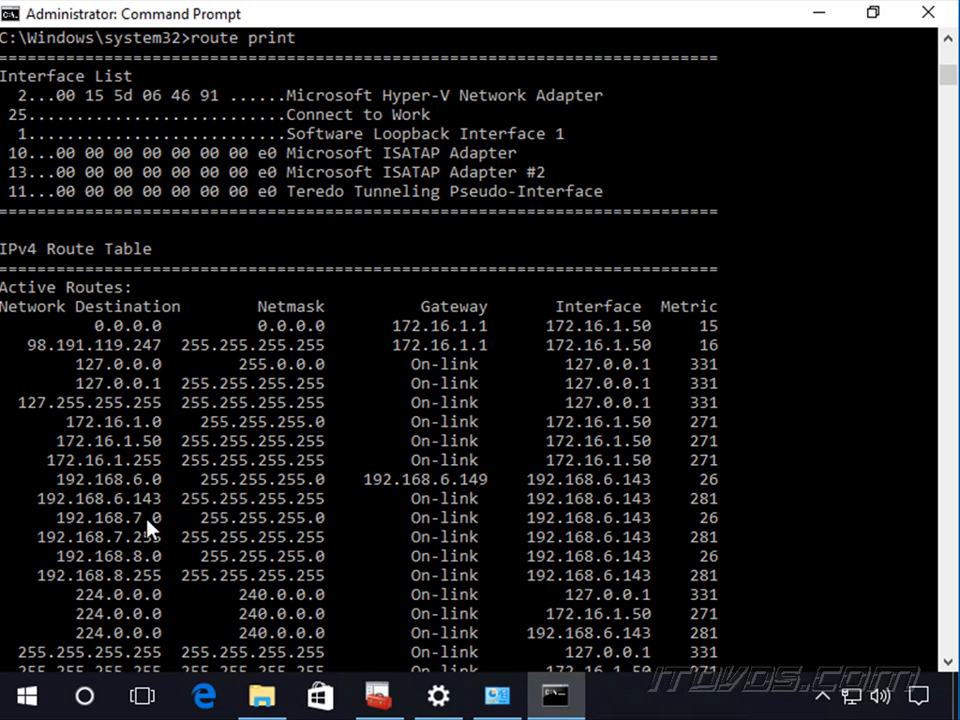
mouse_move(638, 524)
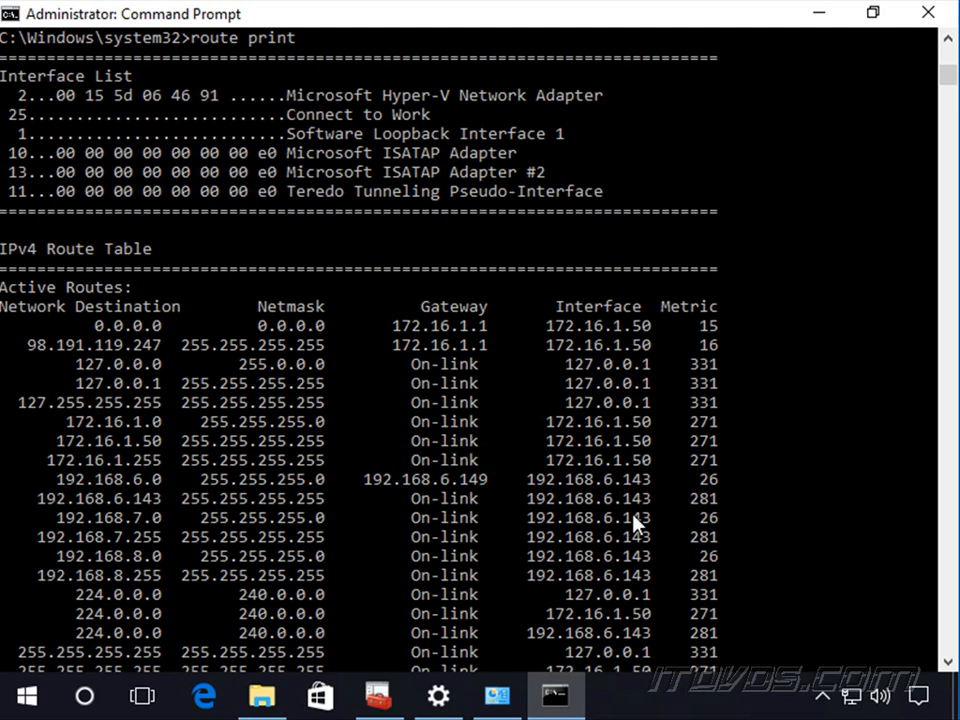
mouse_move(472, 532)
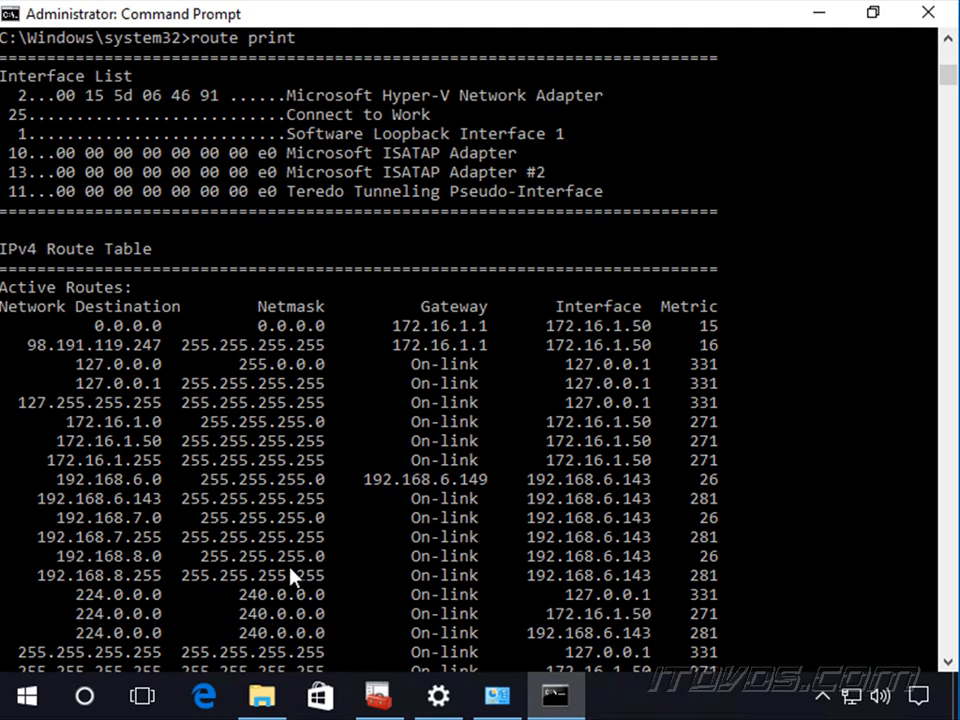
mouse_move(360, 552)
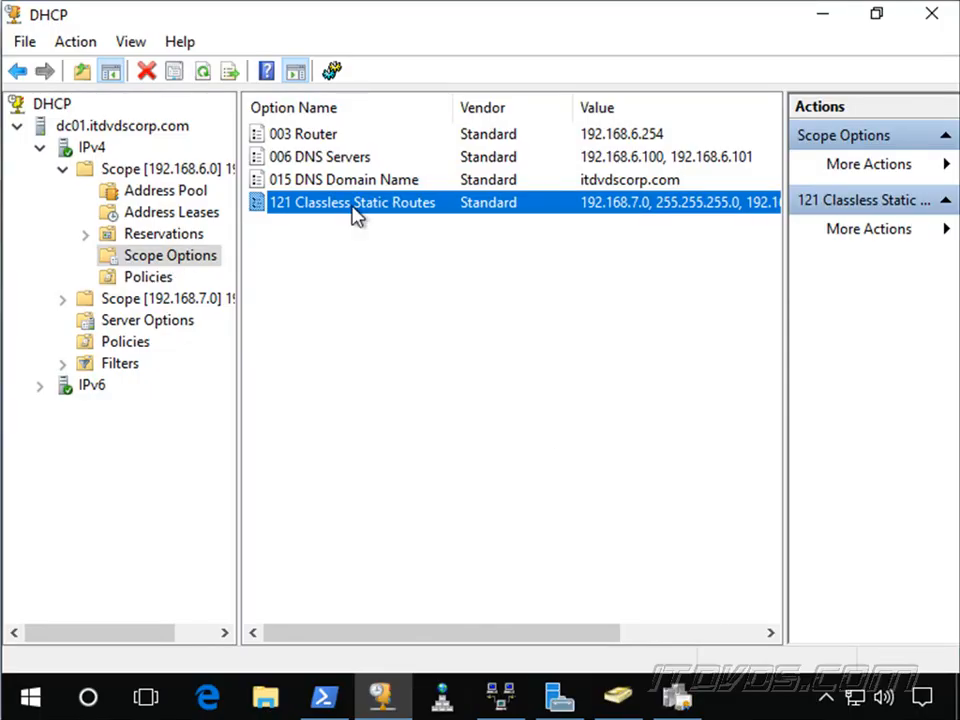
double_click(352, 202)
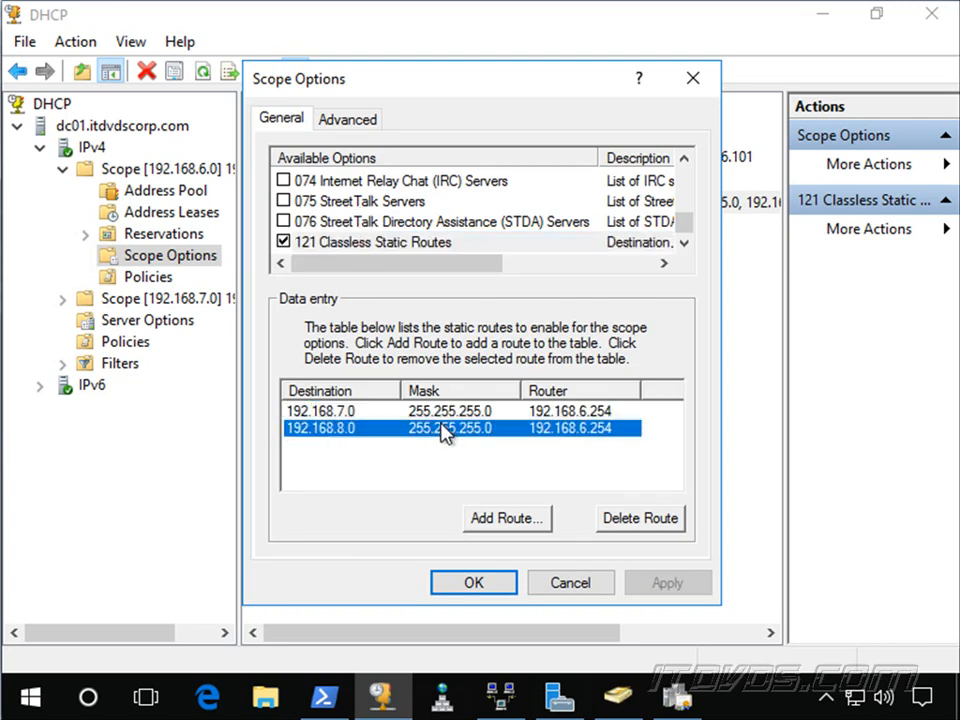
mouse_move(572, 584)
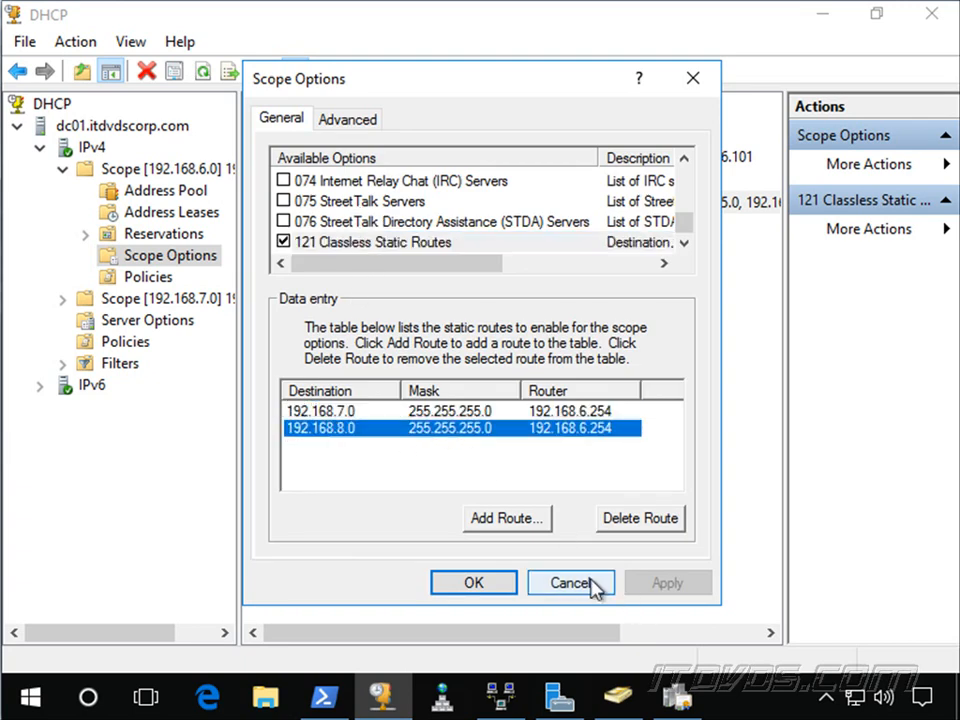
left_click(570, 582)
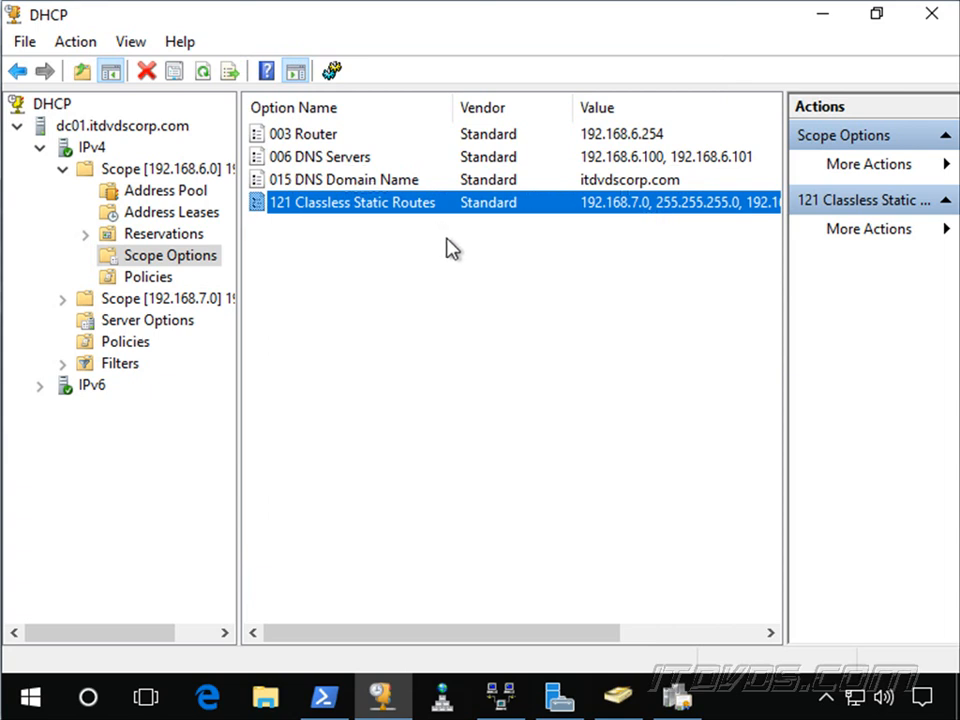
mouse_move(510, 330)
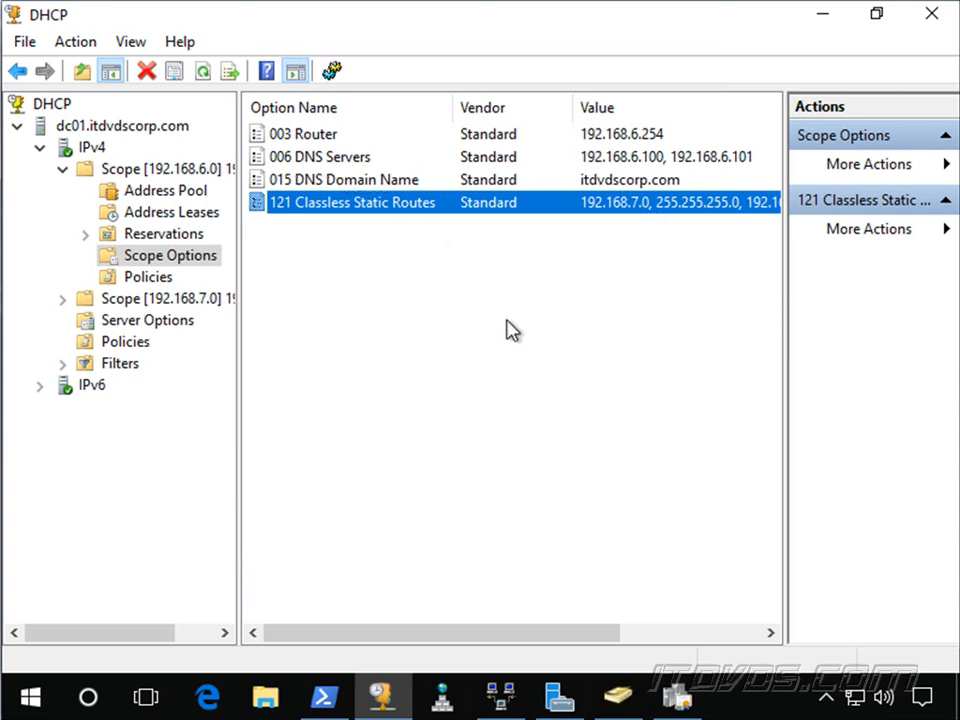